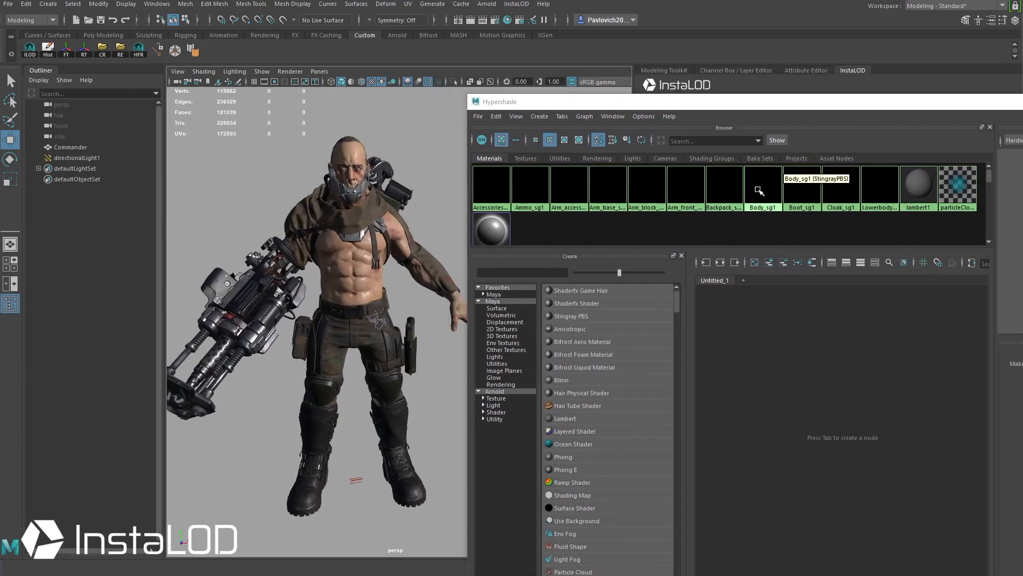
Select the armored gunner character and bring up the InstaLOD Remesh settings beside it
left_click(802, 187)
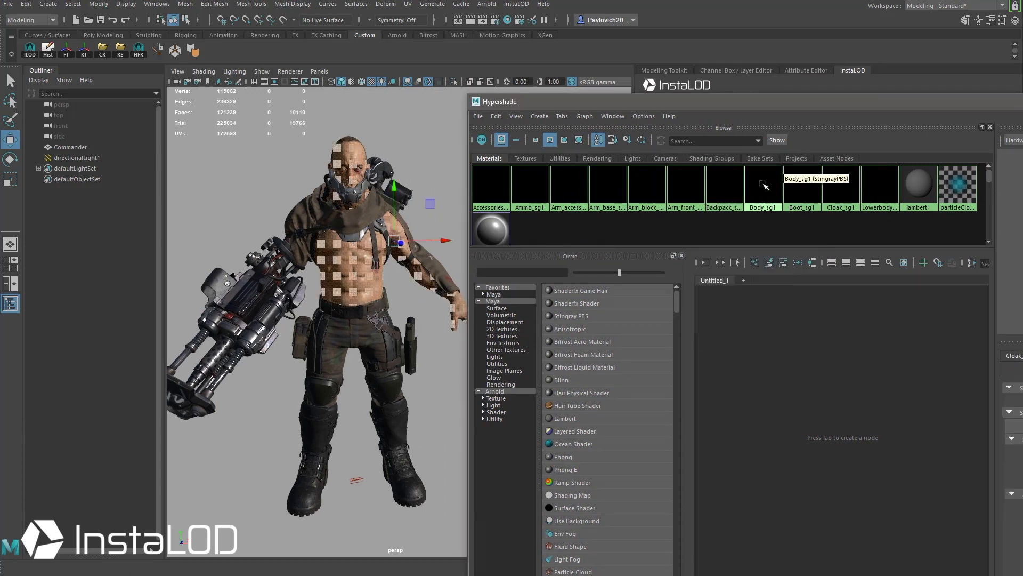
left_click(762, 186)
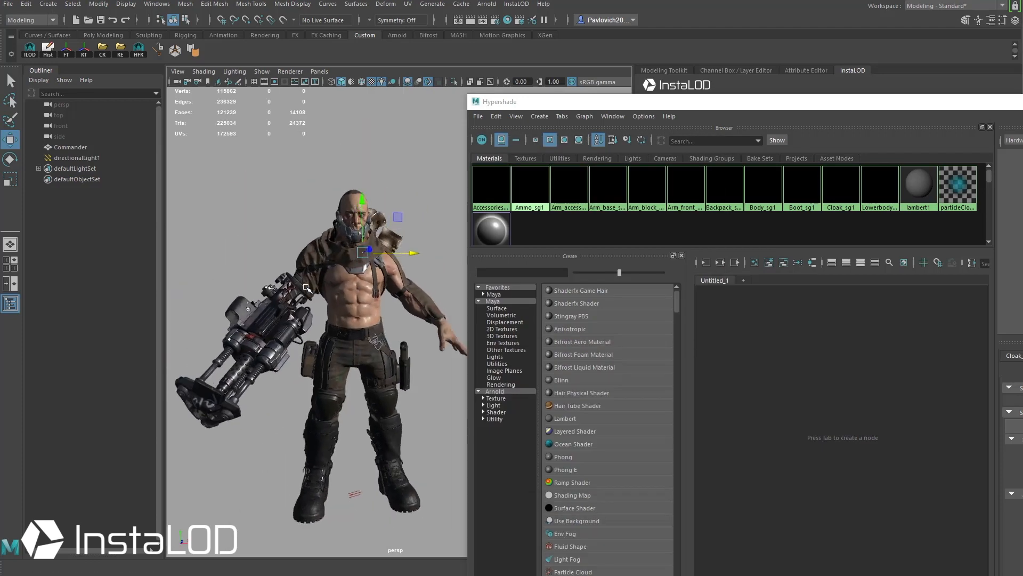
left_click_drag(363, 251, 389, 283)
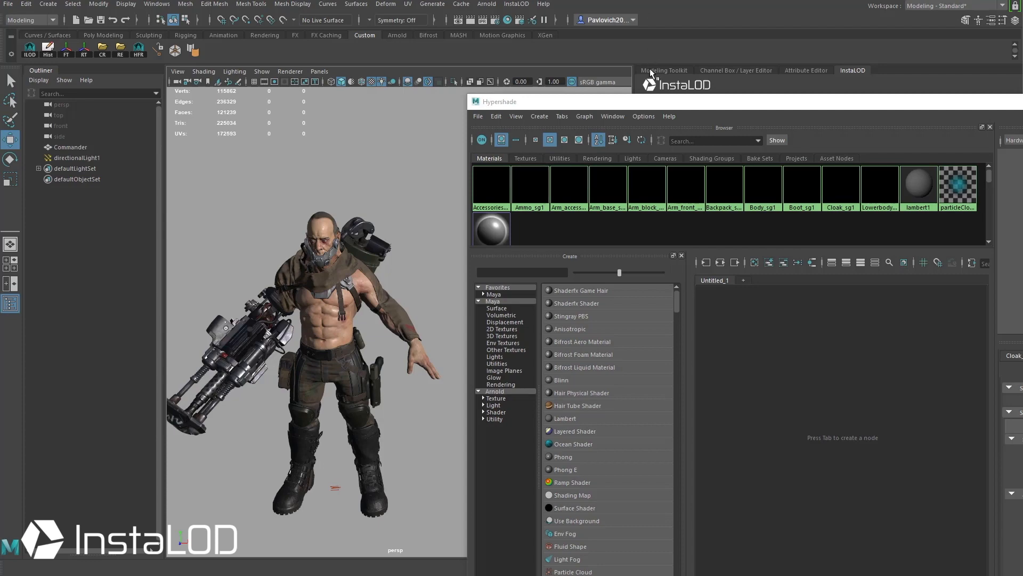
left_click(851, 70)
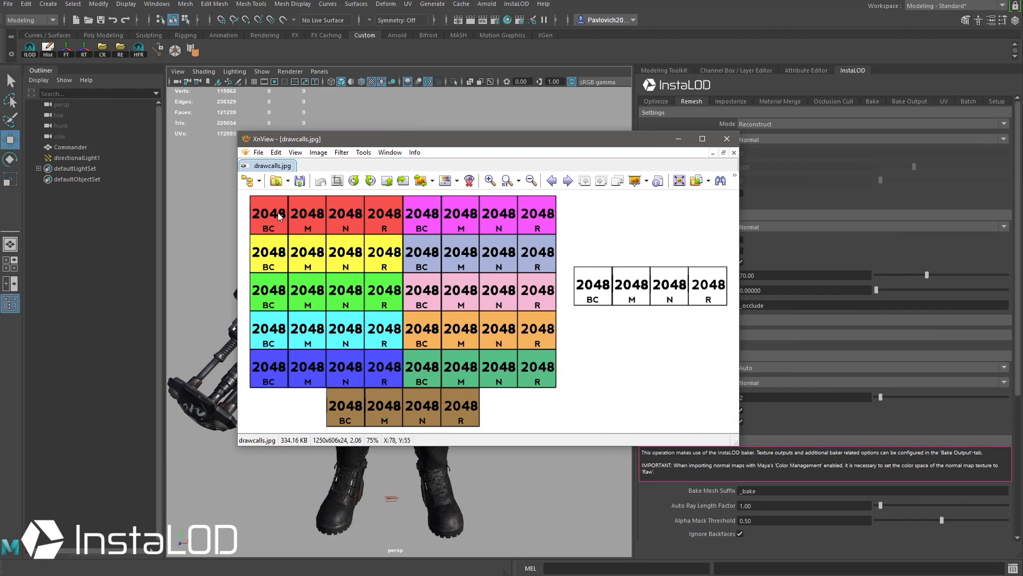
mouse_move(358, 217)
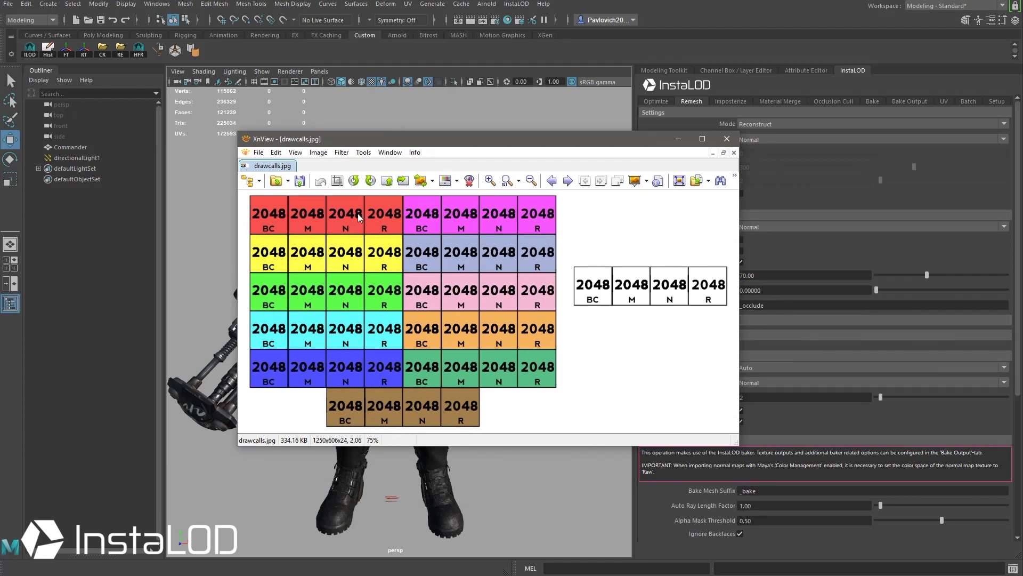
mouse_move(444, 406)
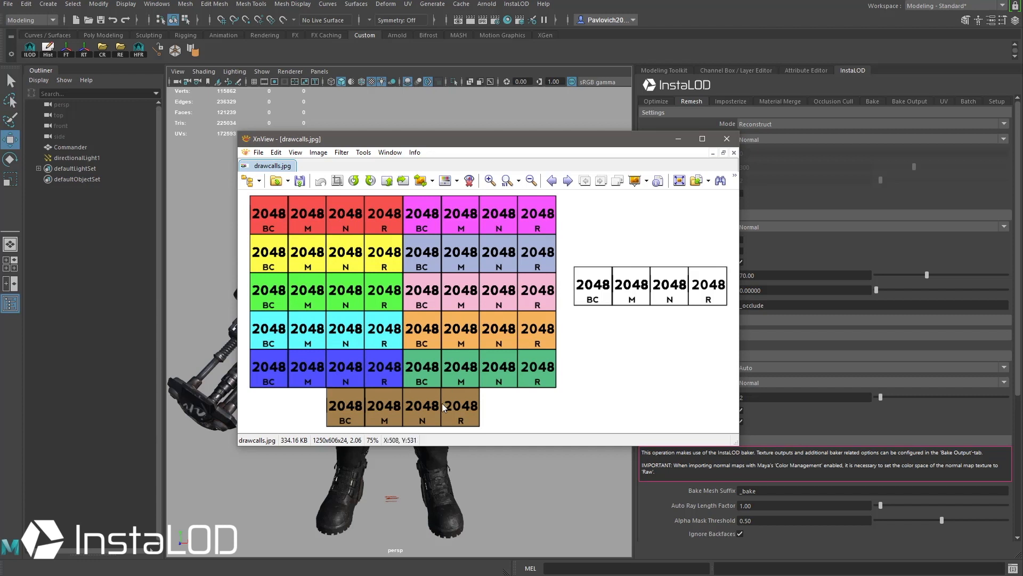
mouse_move(311, 215)
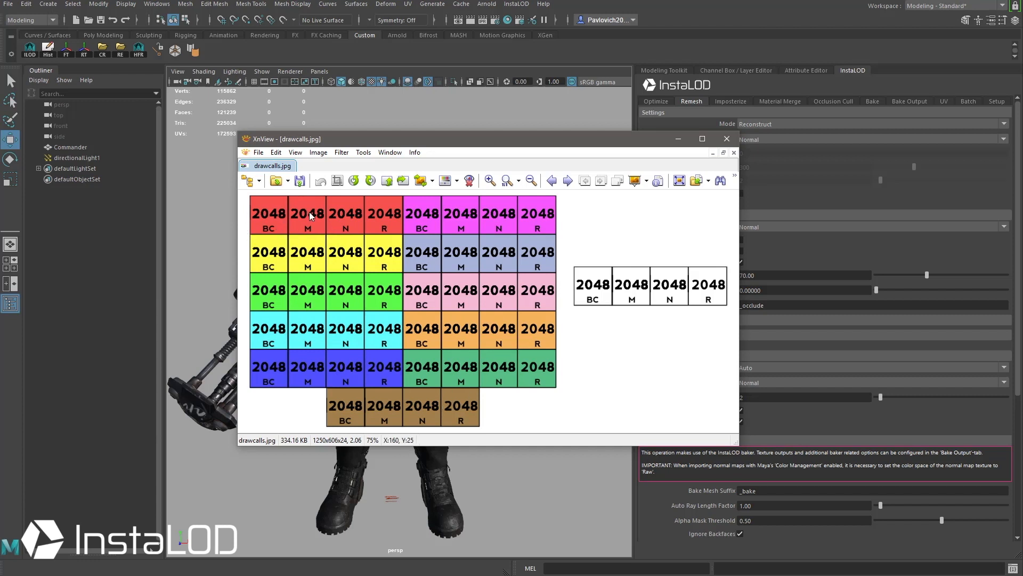
mouse_move(395, 227)
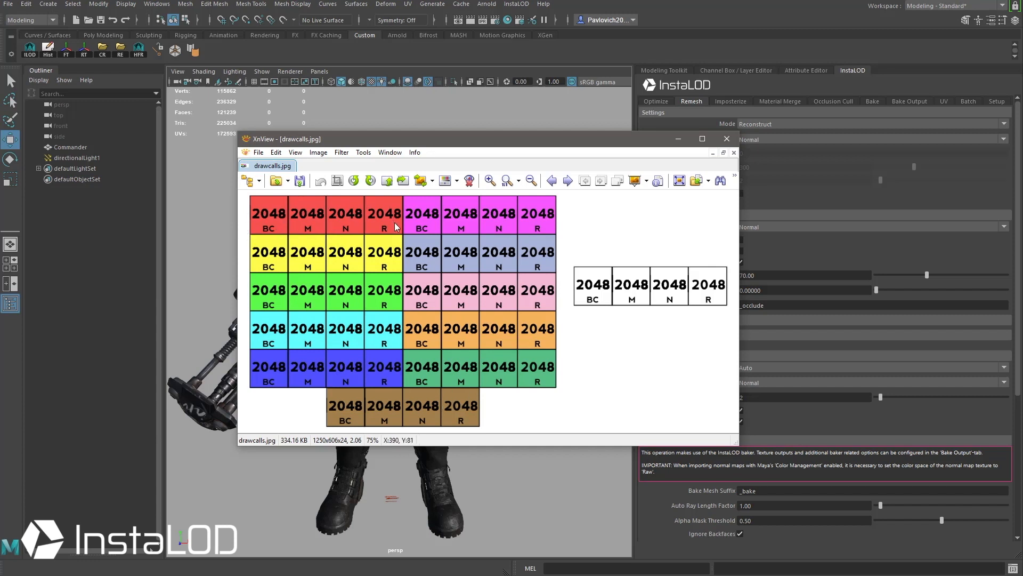
mouse_move(261, 224)
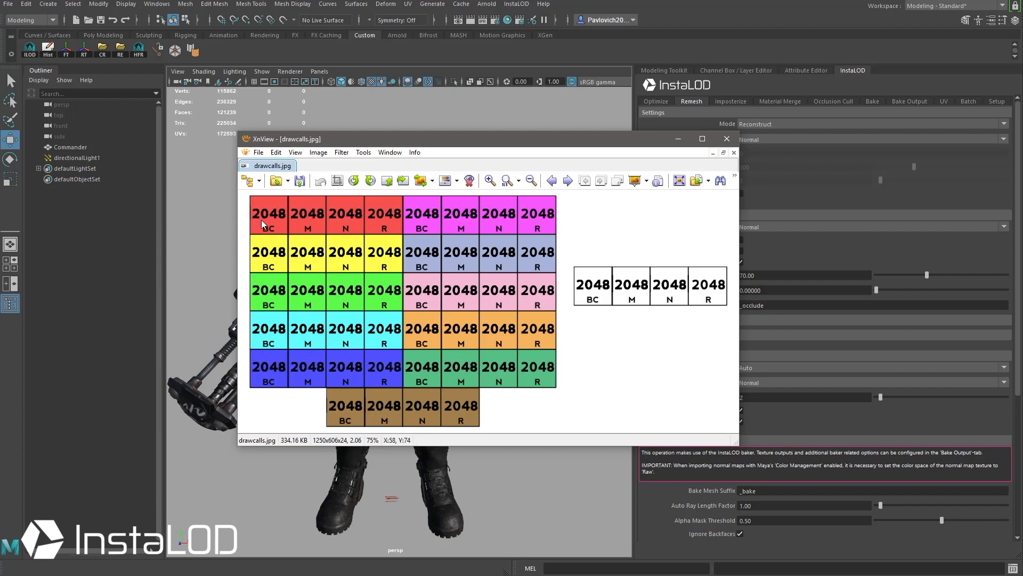
mouse_move(390, 227)
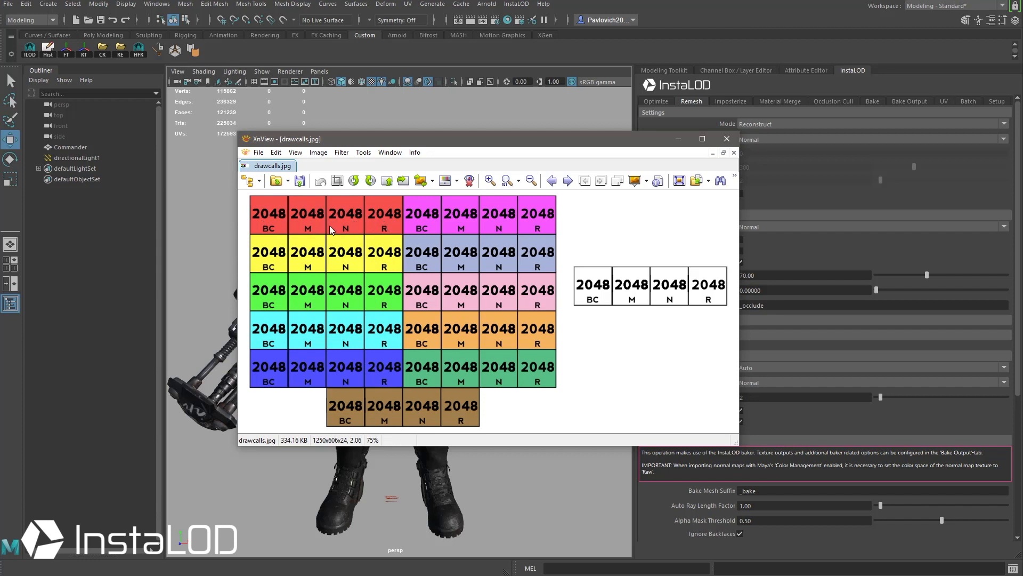
mouse_move(270, 227)
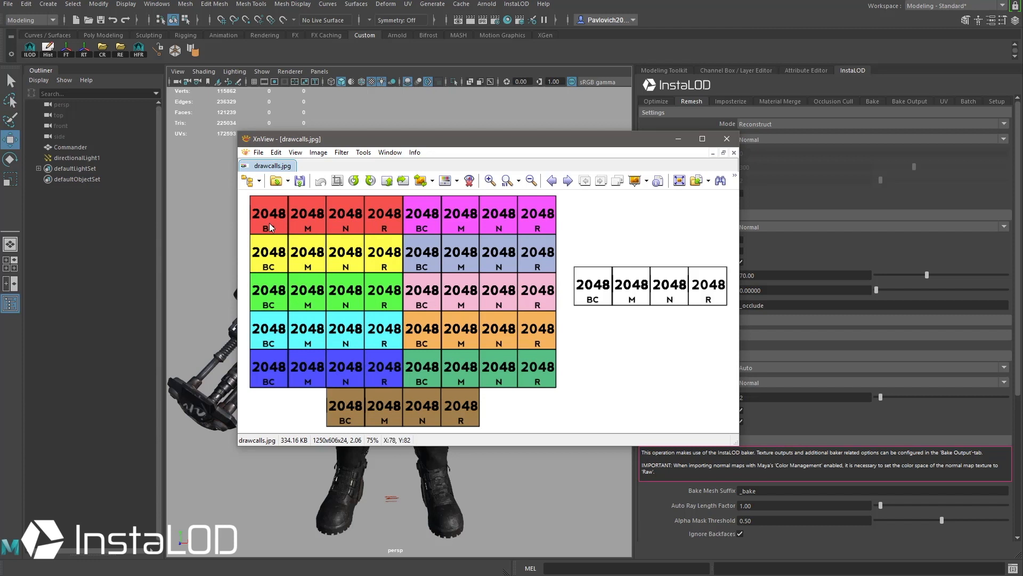
mouse_move(550, 268)
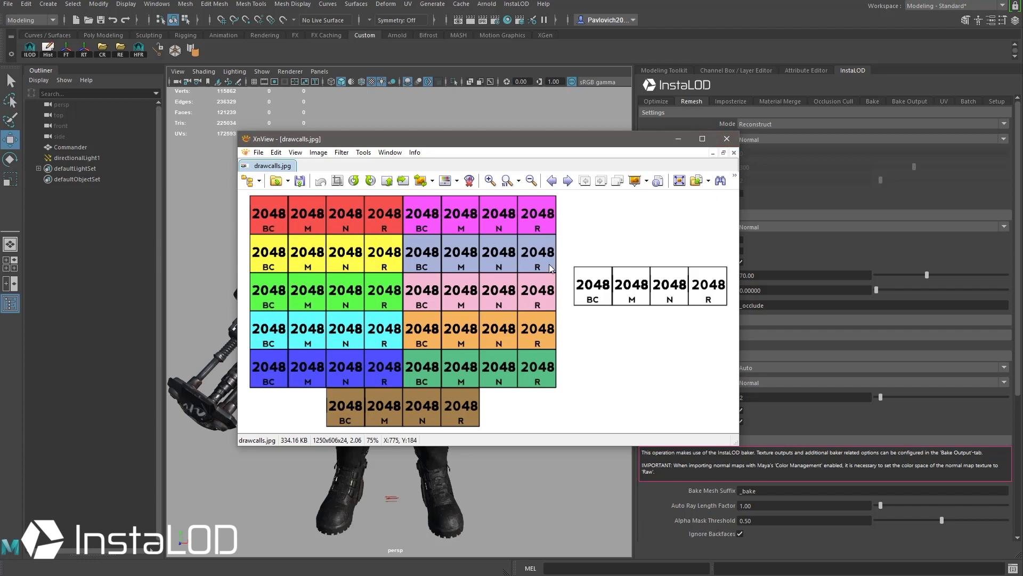
mouse_move(691, 275)
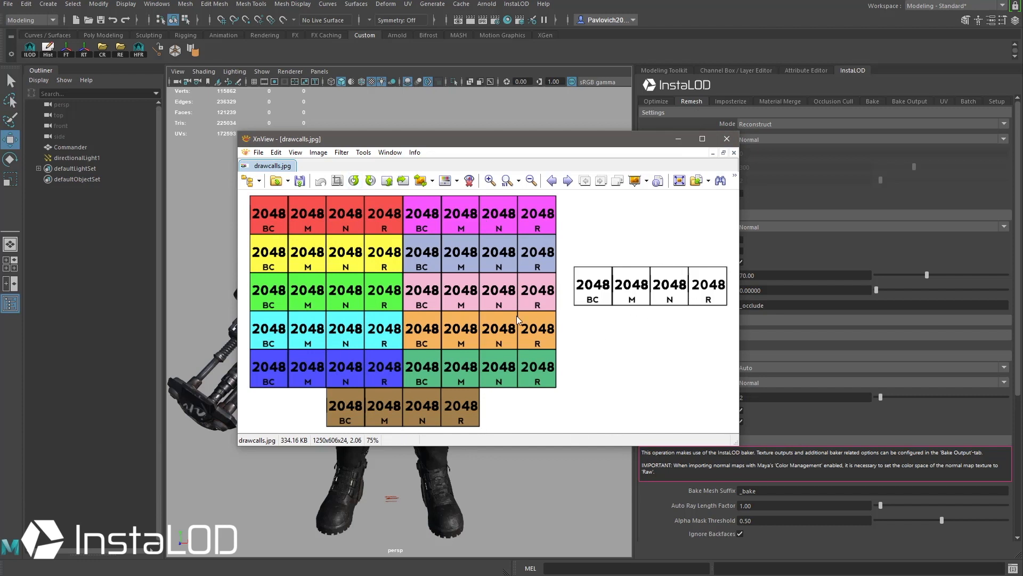
mouse_move(635, 268)
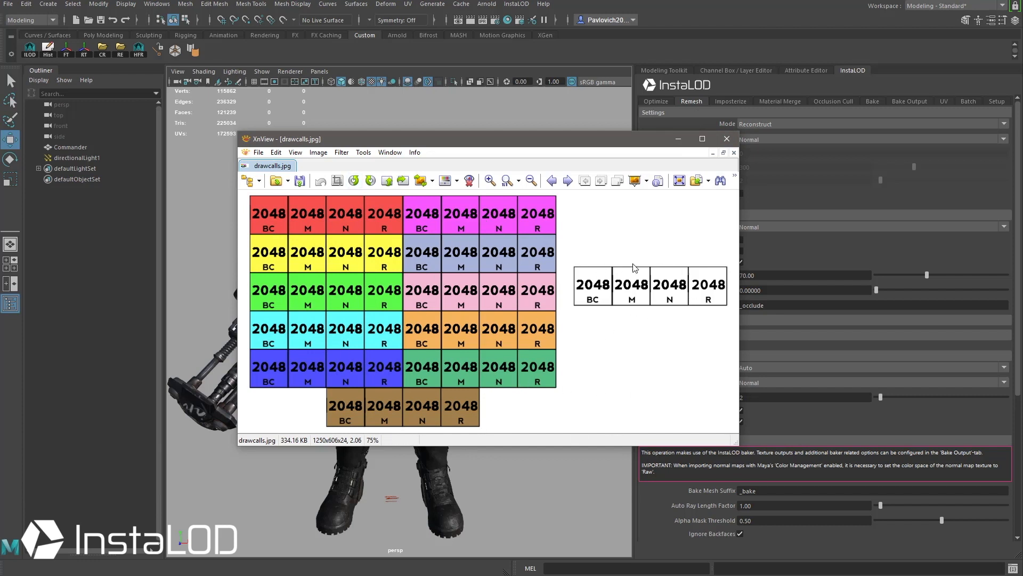
mouse_move(641, 253)
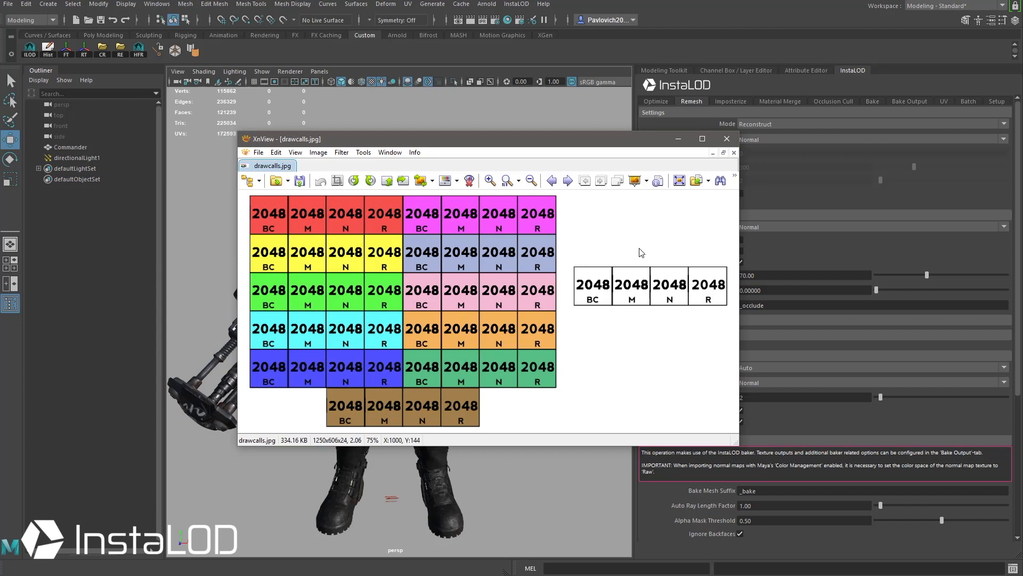
mouse_move(589, 275)
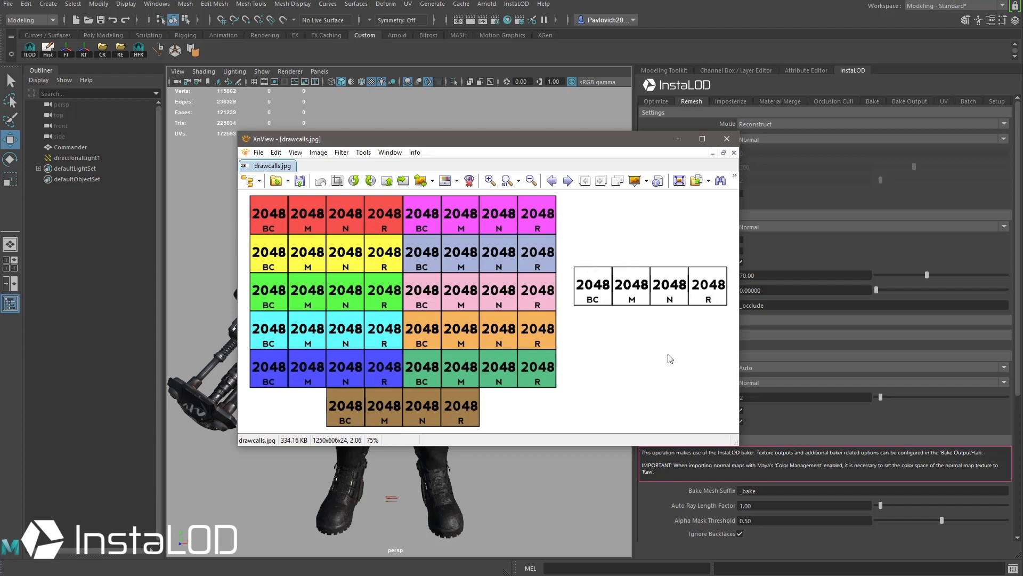
mouse_move(607, 229)
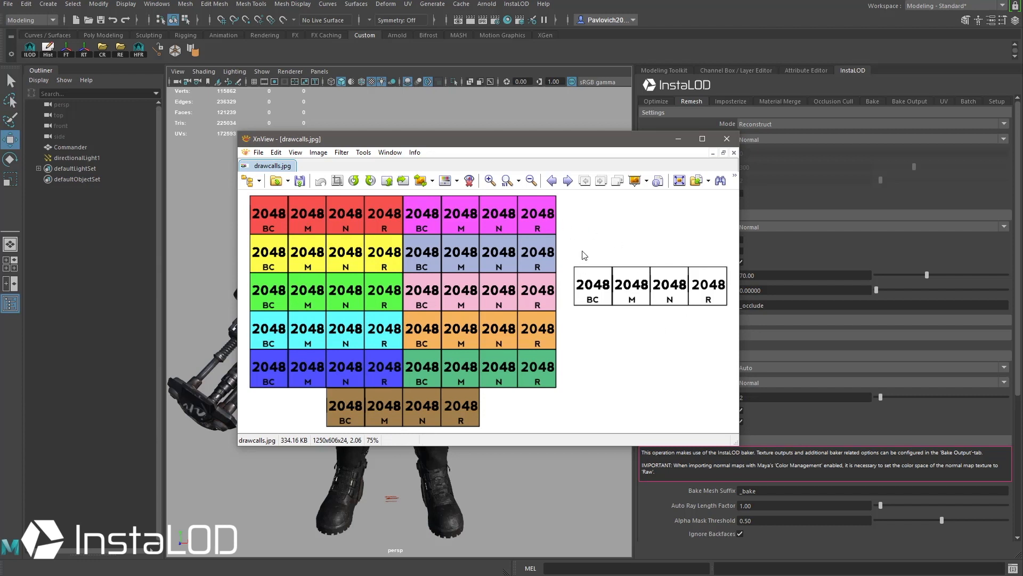
Show the drawcalls4096.jpg chart with four 4096 maps, then close the XnView viewer
left_click(567, 180)
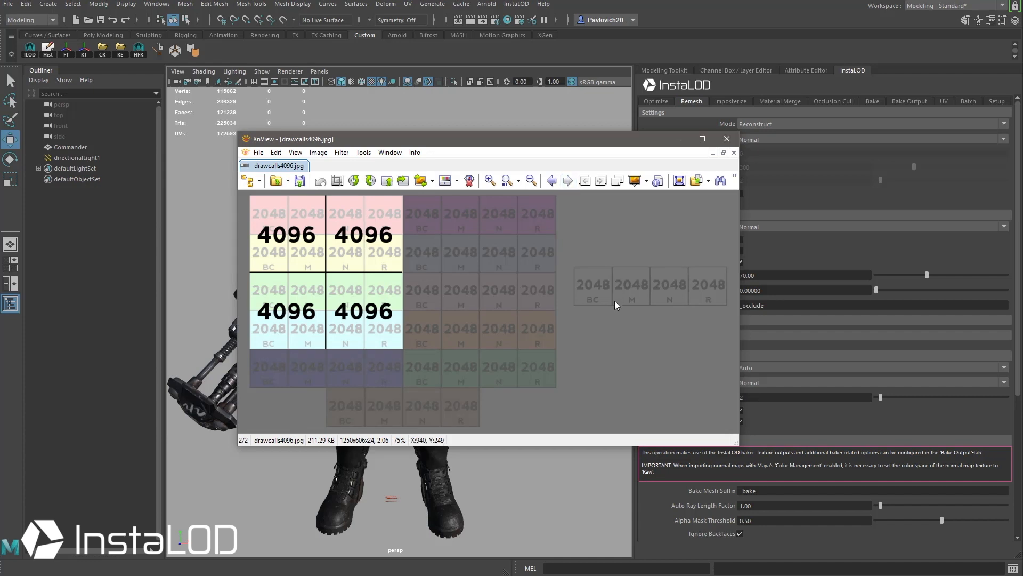
mouse_move(609, 336)
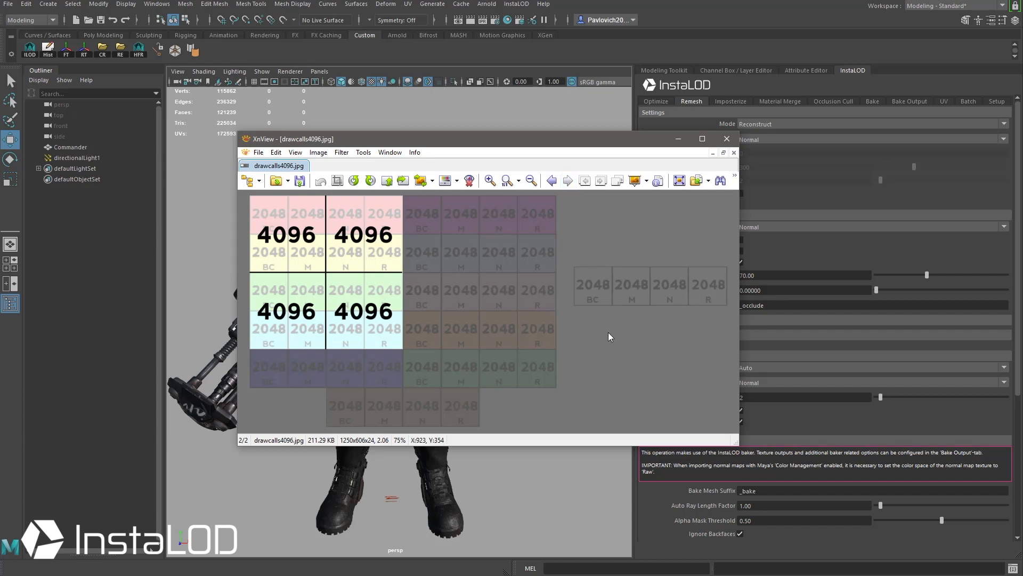
mouse_move(376, 302)
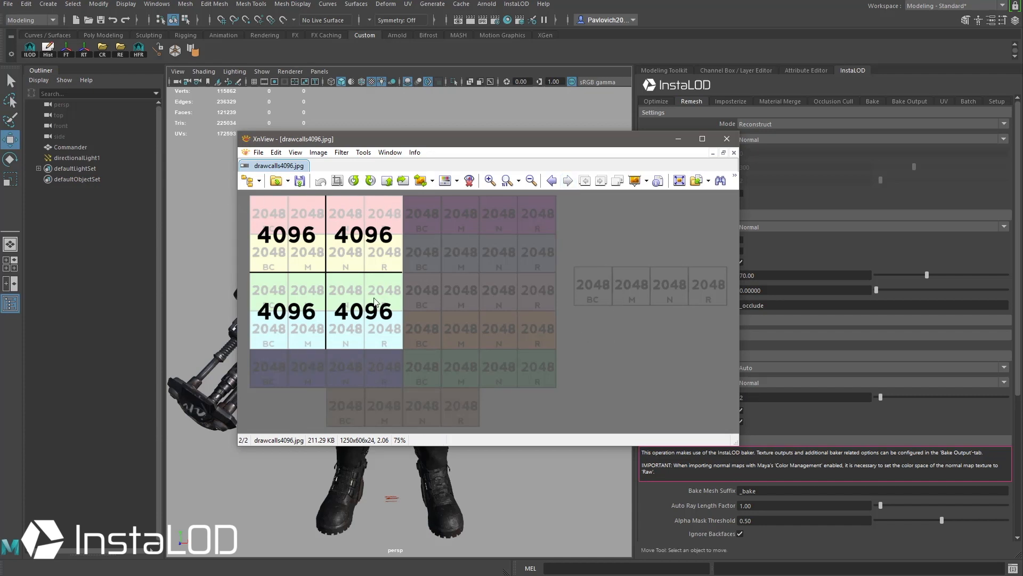
mouse_move(419, 299)
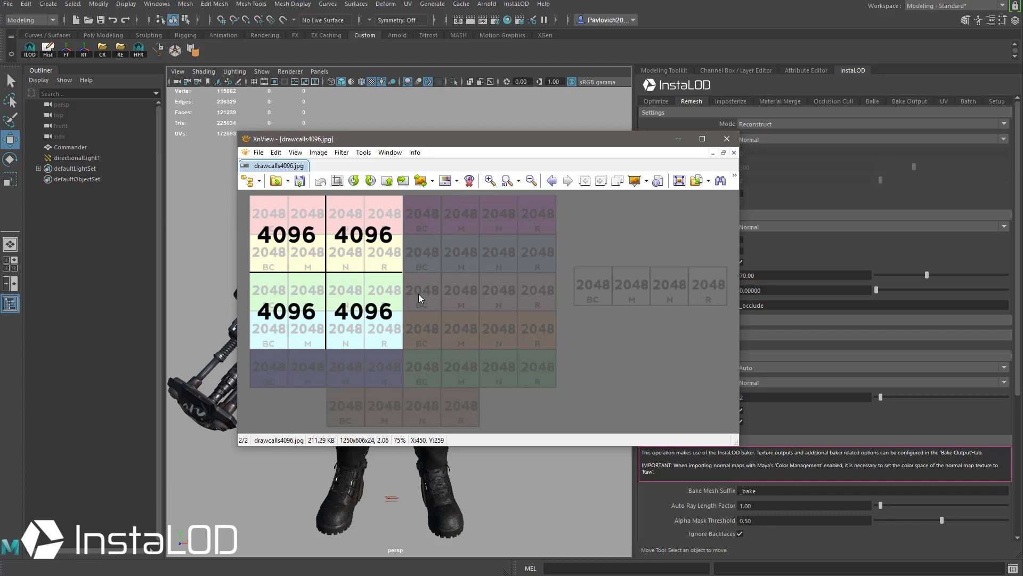
mouse_move(417, 258)
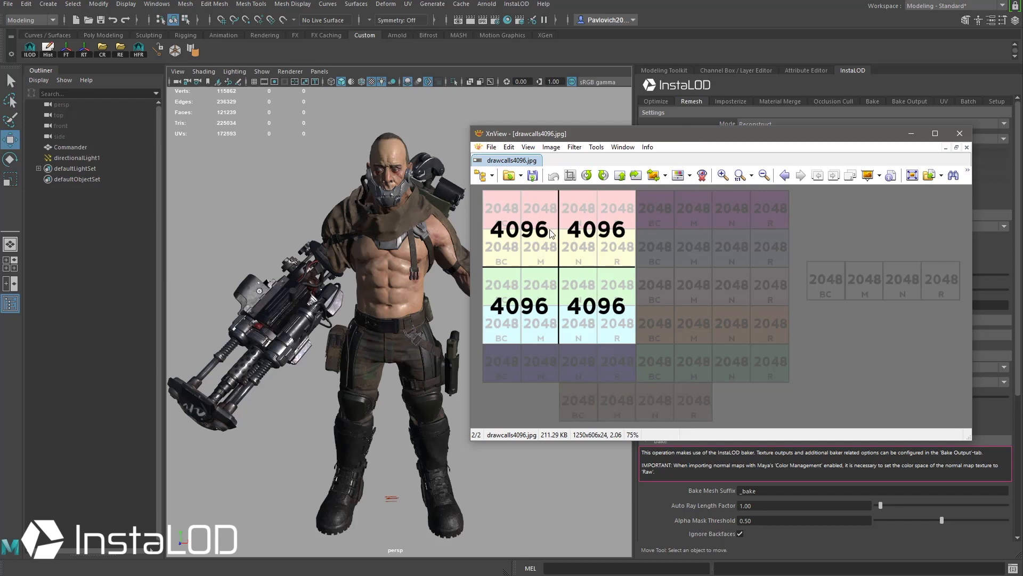
mouse_move(599, 208)
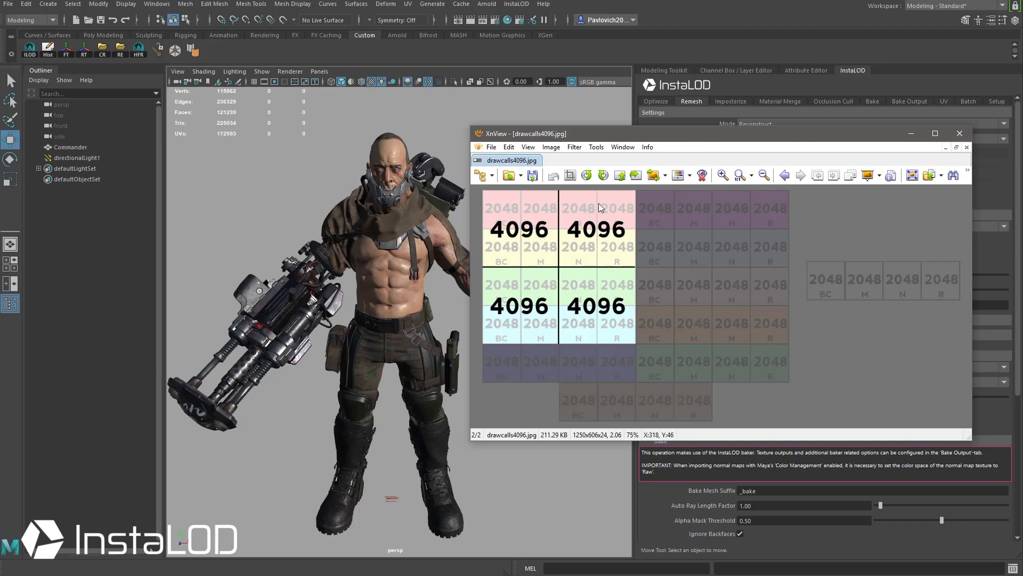
left_click(958, 133)
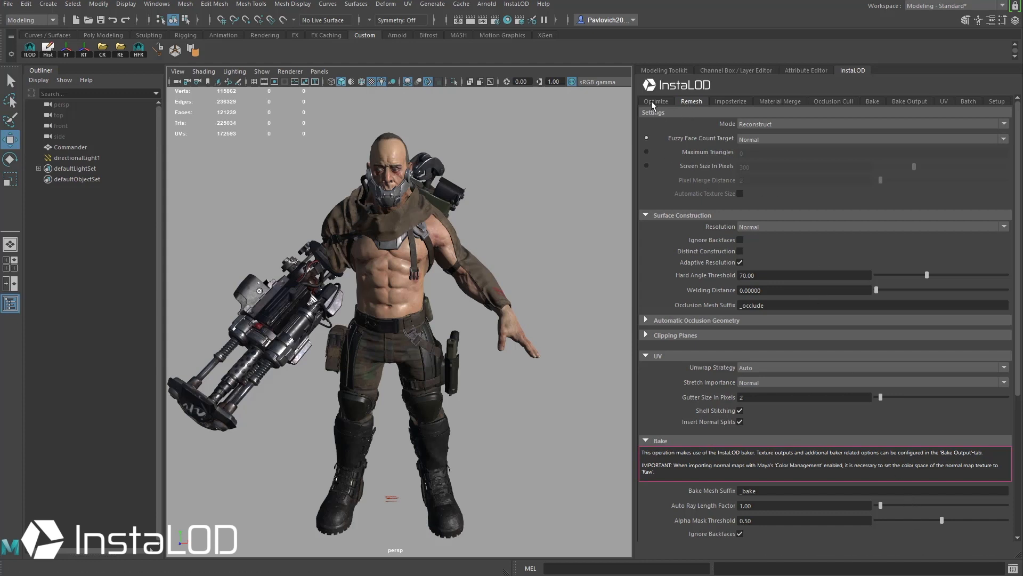
Show the InstaLOD Optimize settings at 12.50 percent triangles with the character selected
left_click(655, 101)
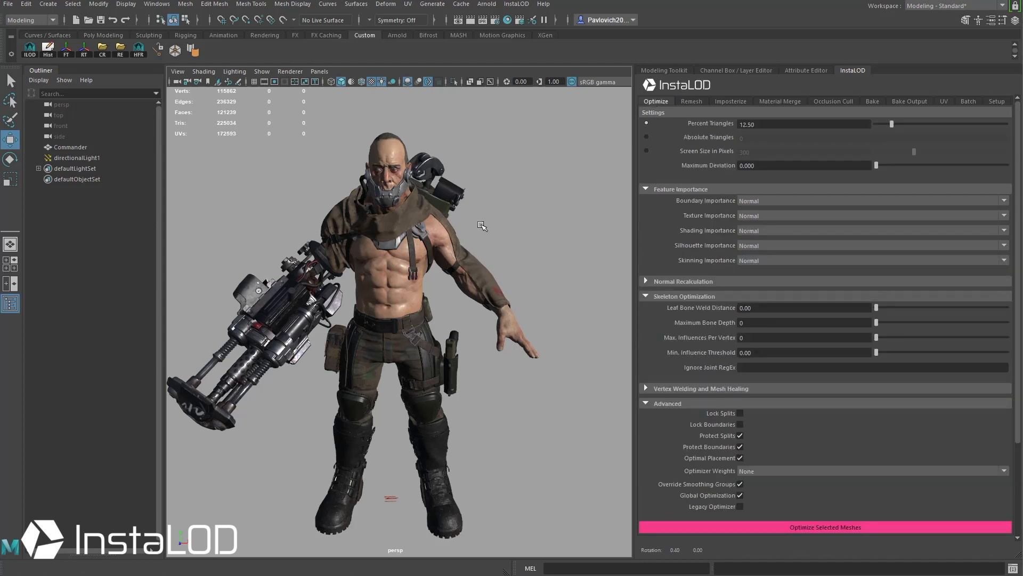
left_click(70, 147)
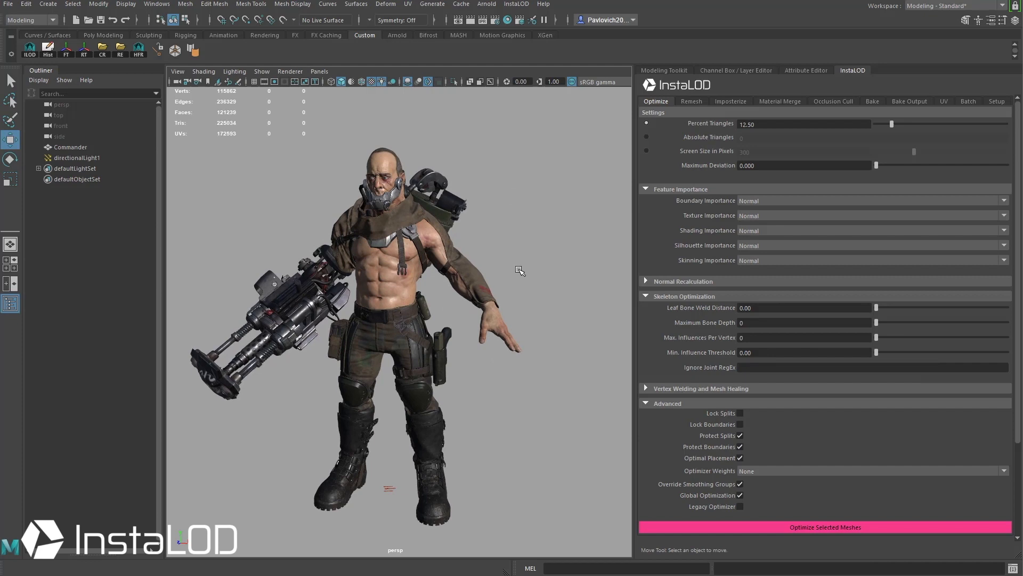
Return to Remesh with mode Reconstruct and fuzzy face count target Normal
left_click(691, 102)
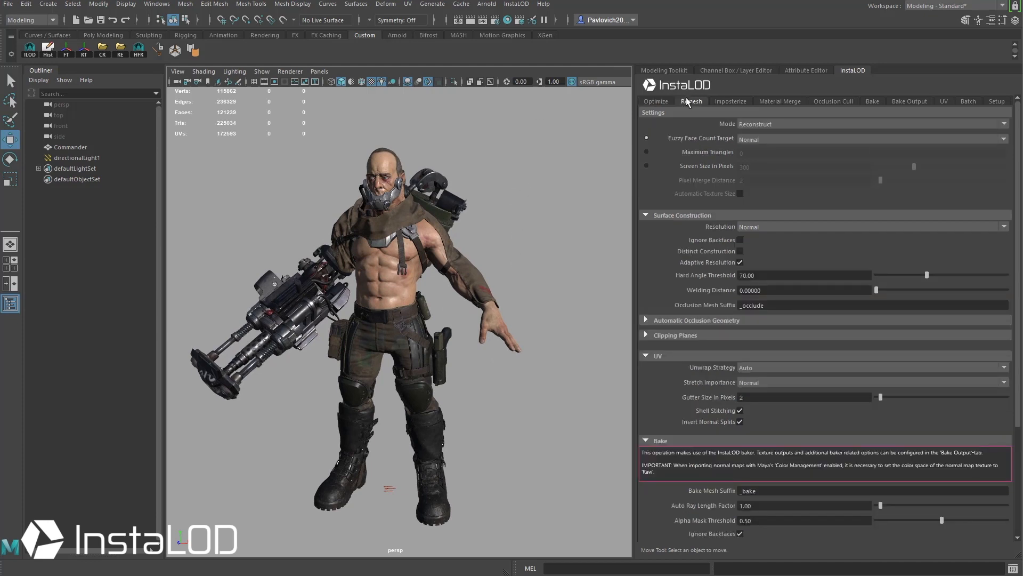
mouse_move(689, 103)
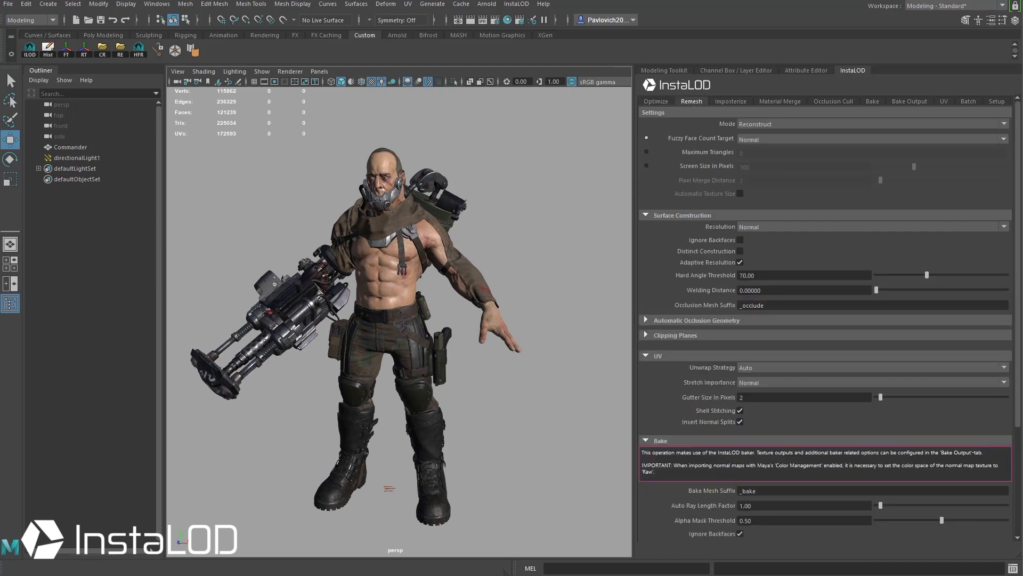
left_click(871, 124)
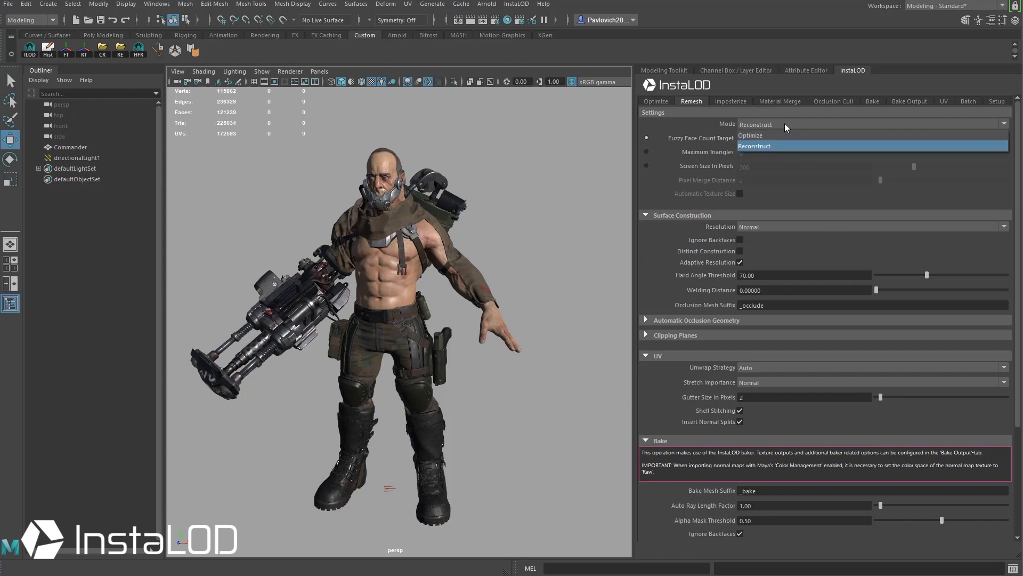
left_click(755, 145)
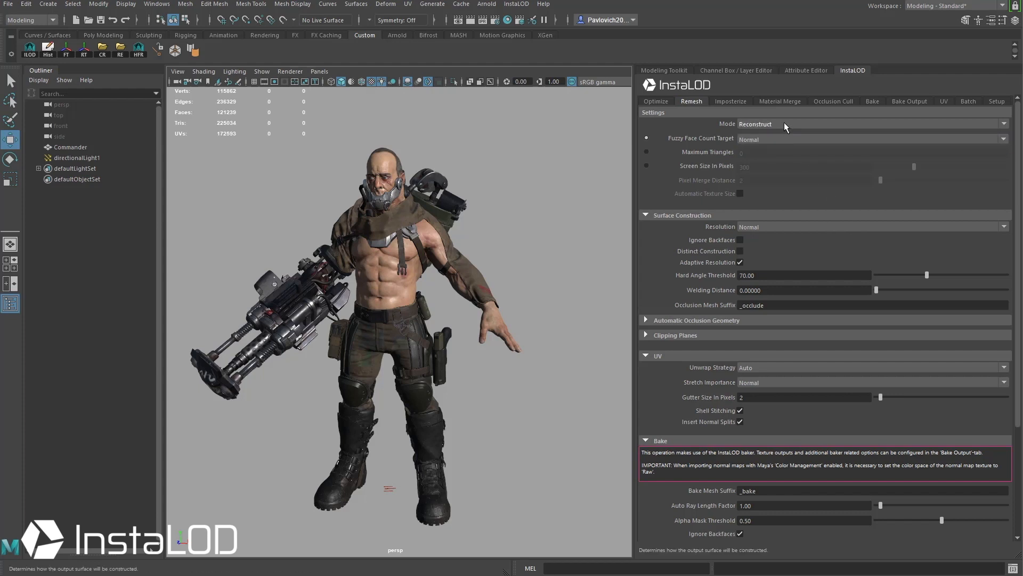
mouse_move(777, 140)
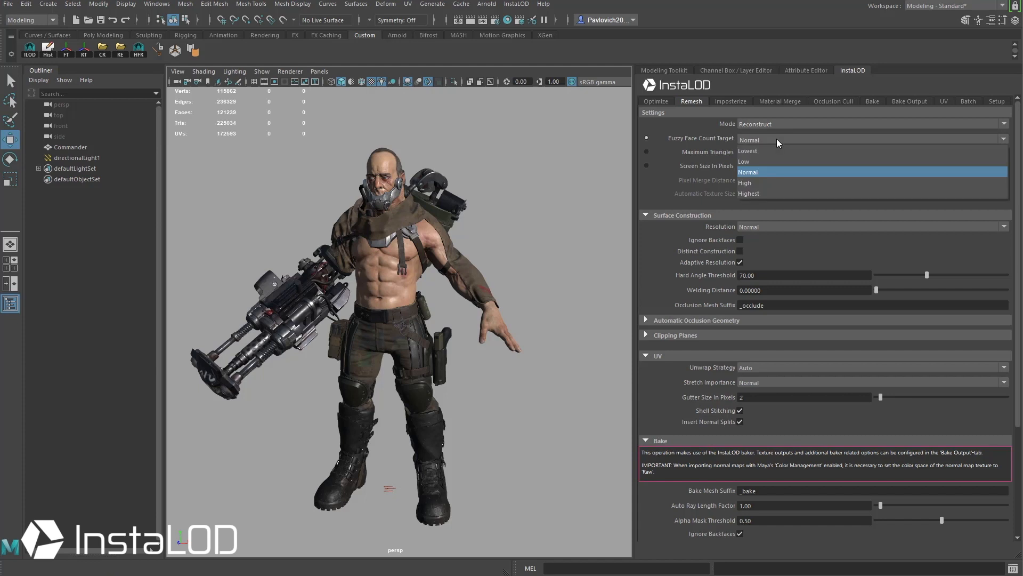
mouse_move(773, 151)
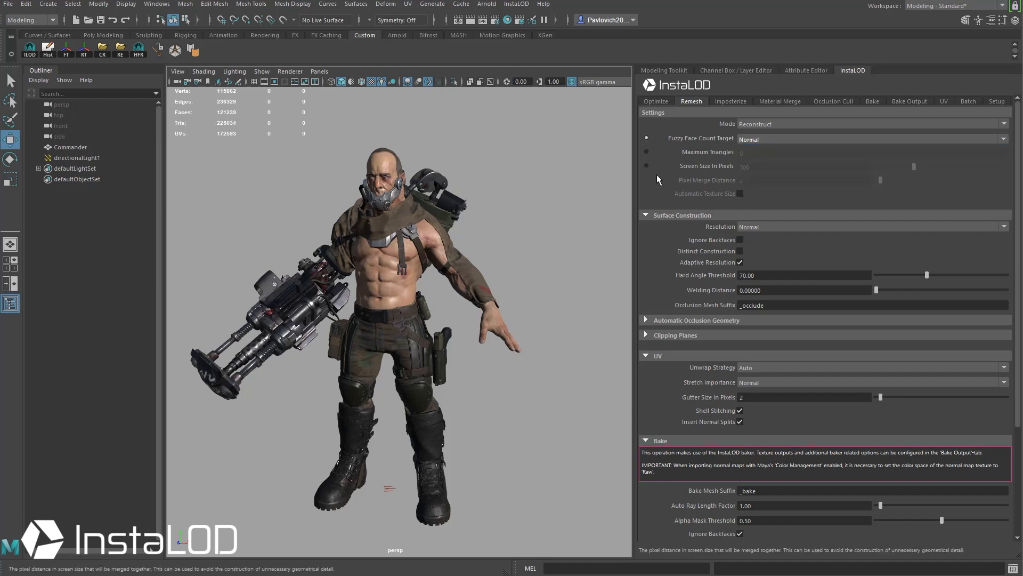
left_click(646, 152)
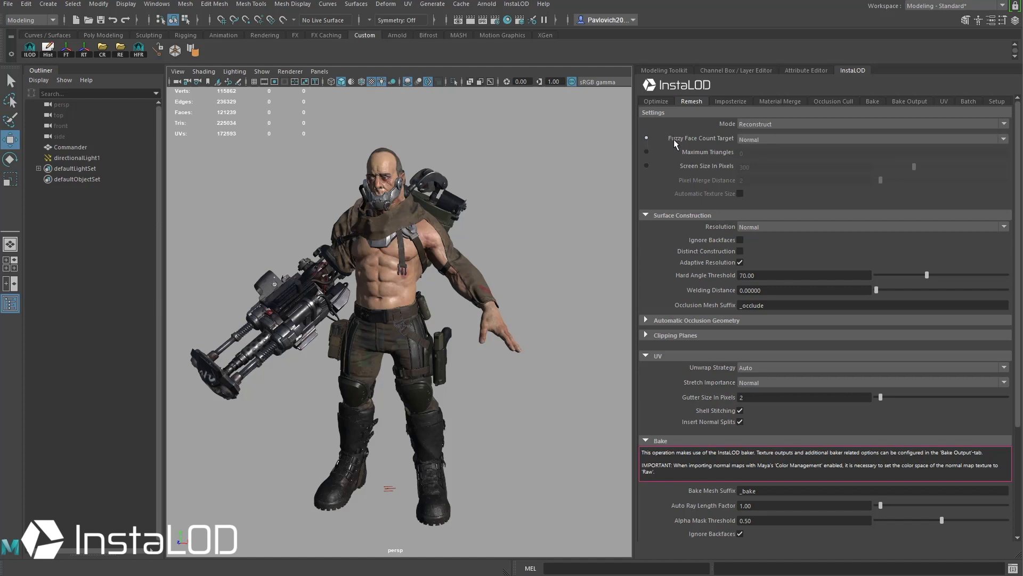
mouse_move(674, 175)
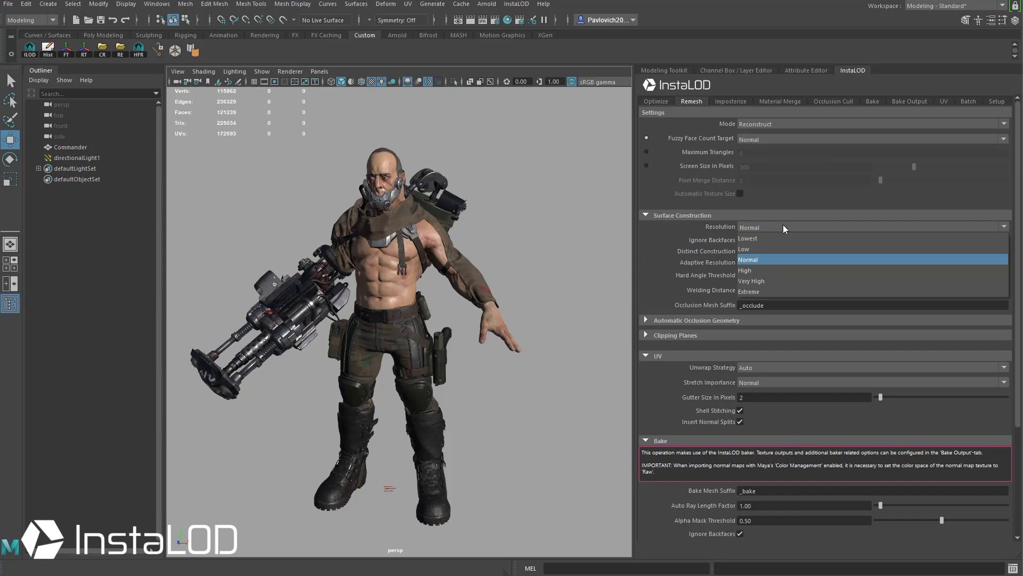
mouse_move(769, 238)
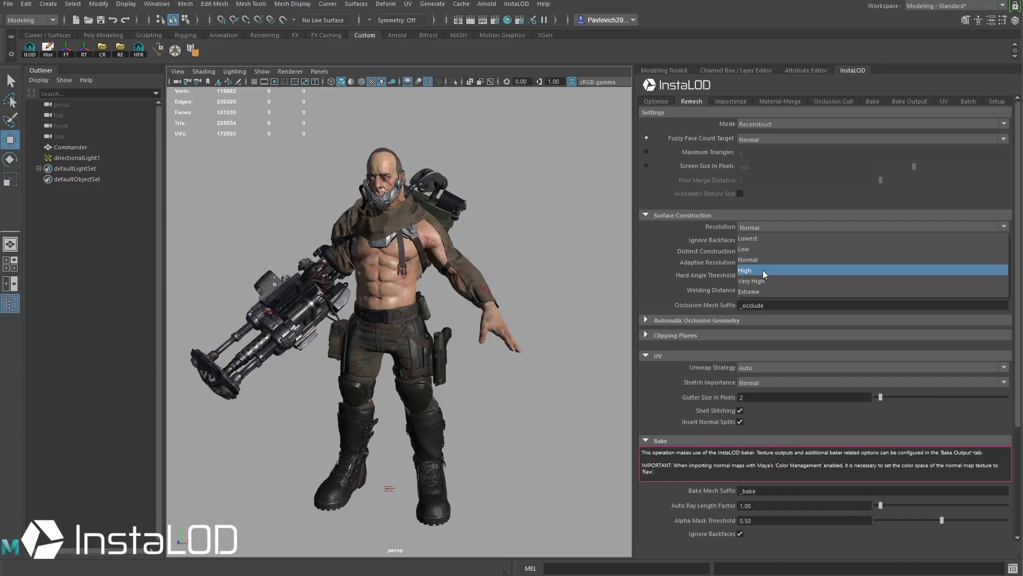
mouse_move(777, 260)
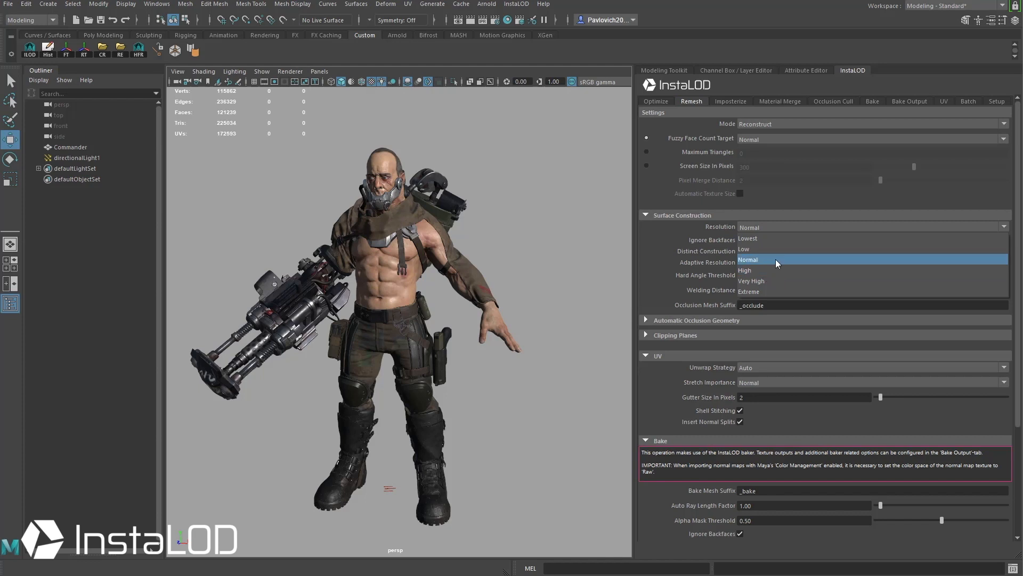
left_click(748, 259)
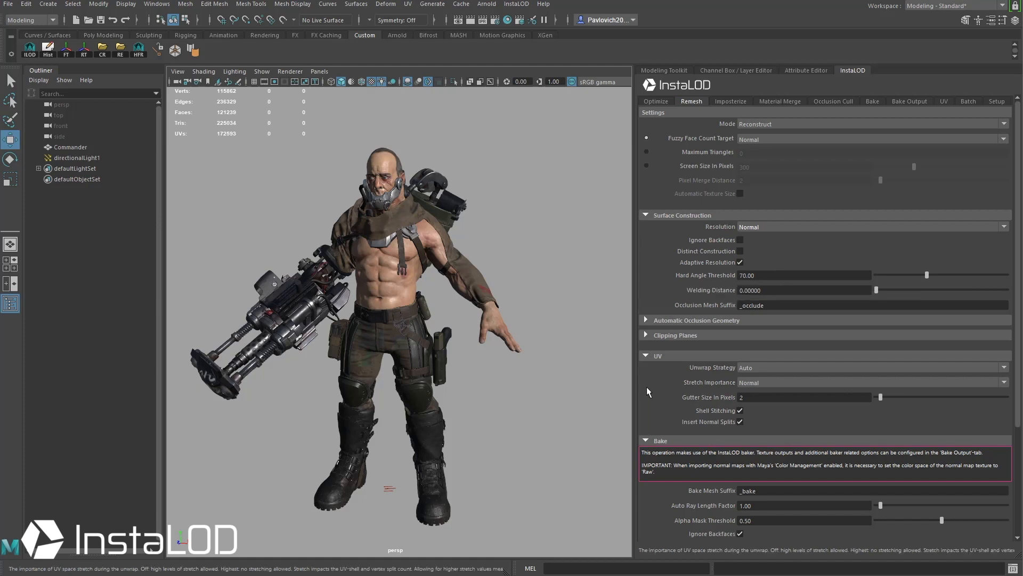
mouse_move(741, 421)
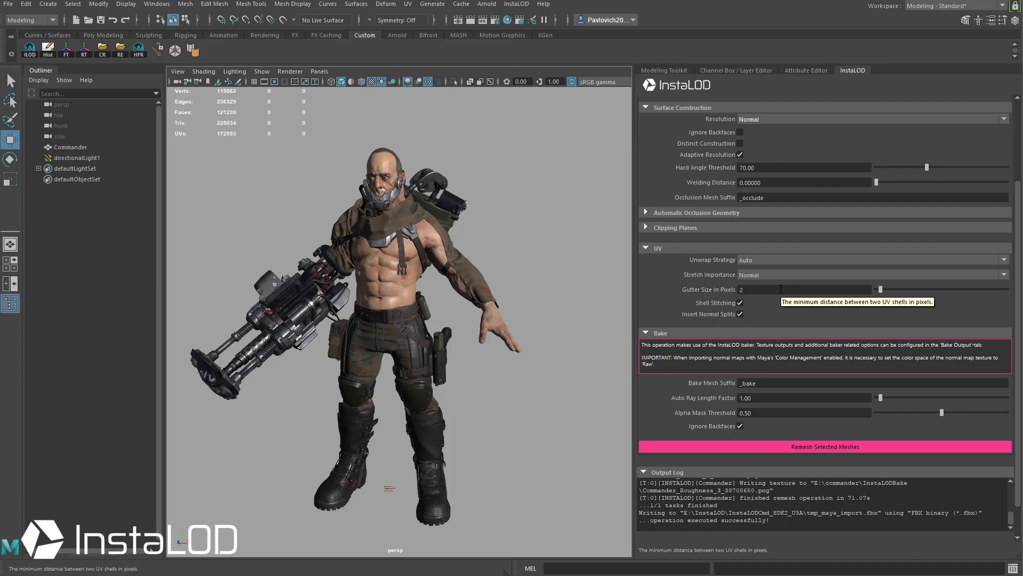
left_click(691, 101)
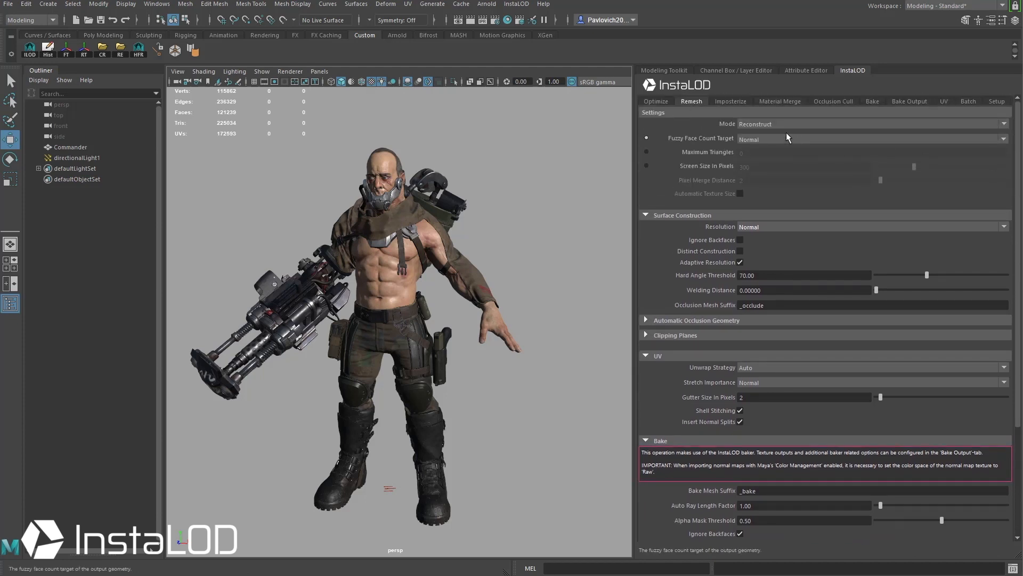
Set the Bake Output folder to E:/commander/InstaLODBake for the baked textures
left_click(909, 101)
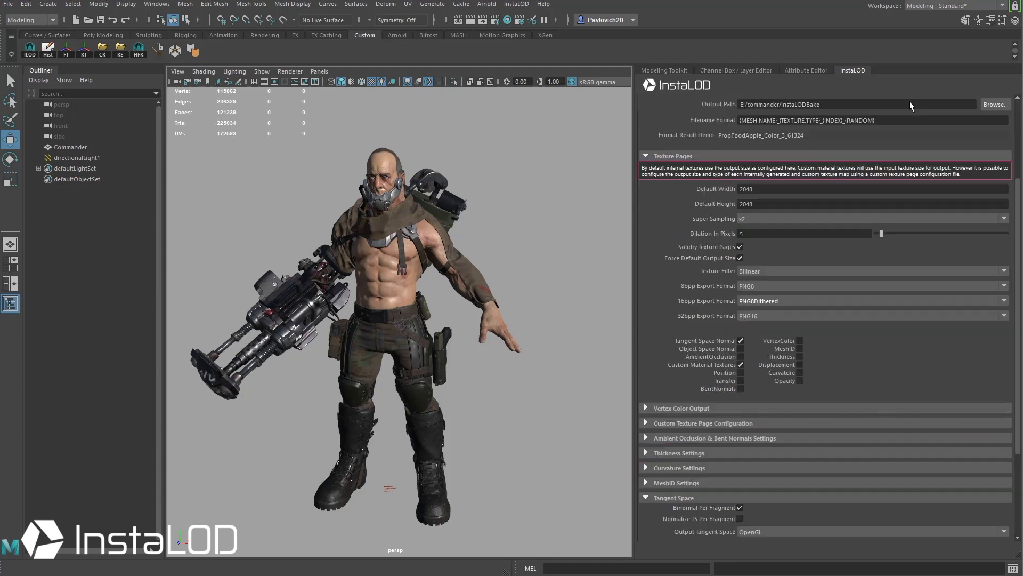
left_click(907, 101)
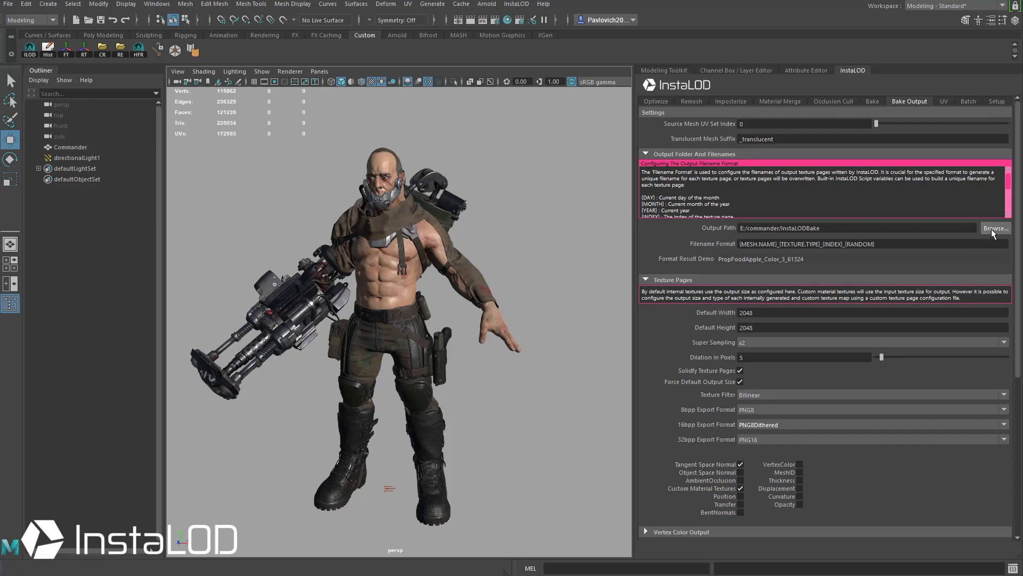
left_click(995, 227)
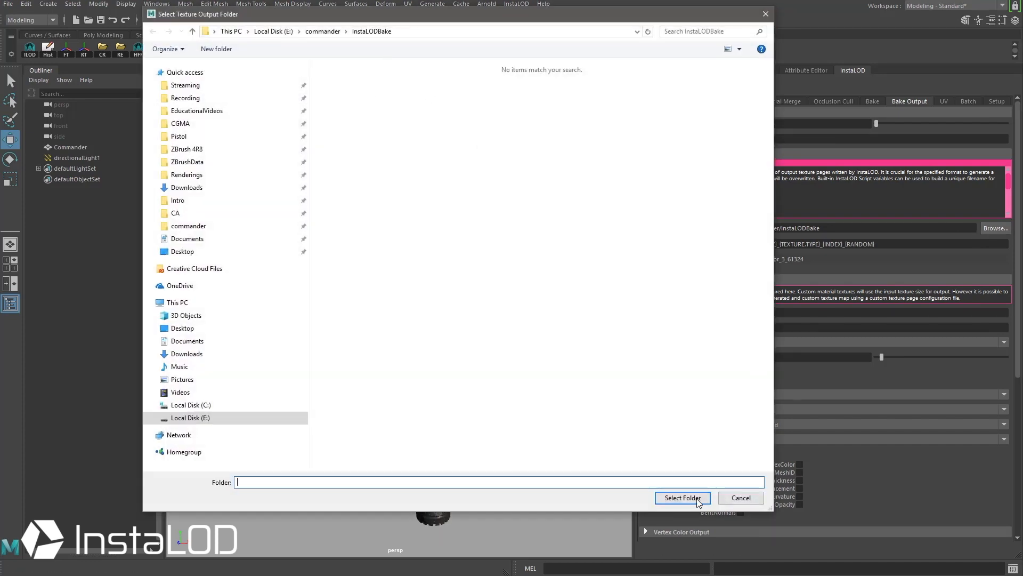
left_click(681, 498)
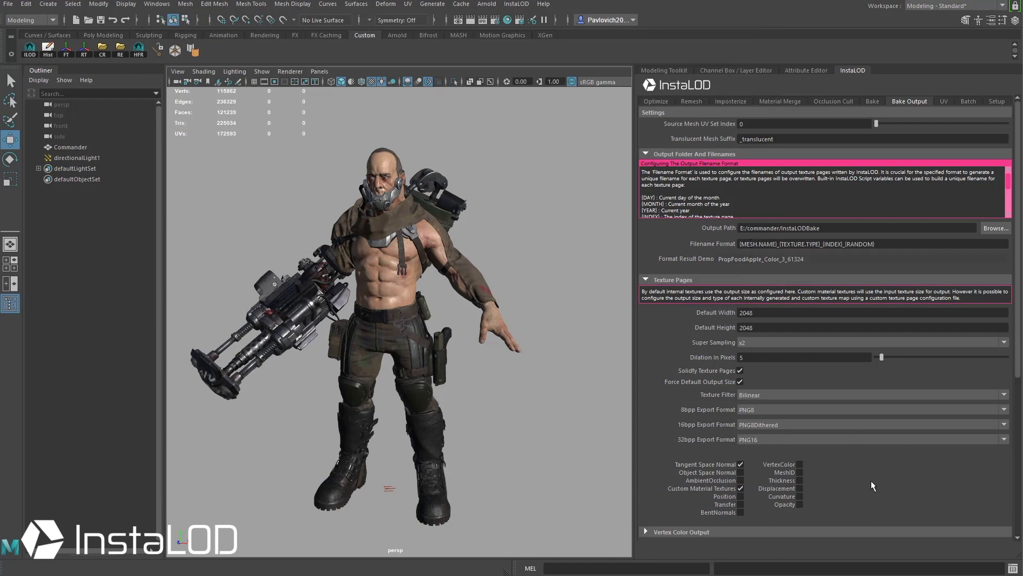
mouse_move(757, 312)
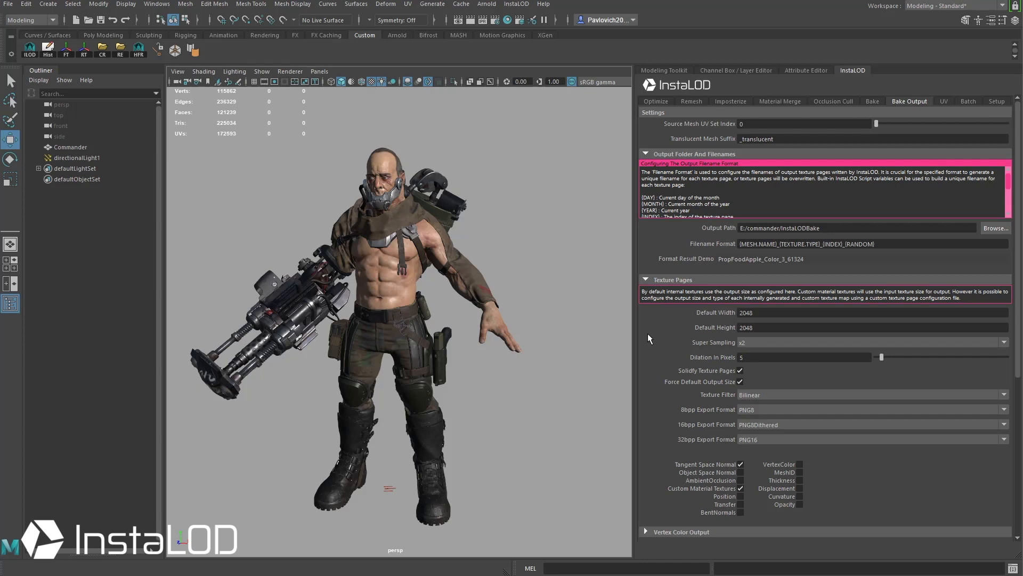
mouse_move(676, 430)
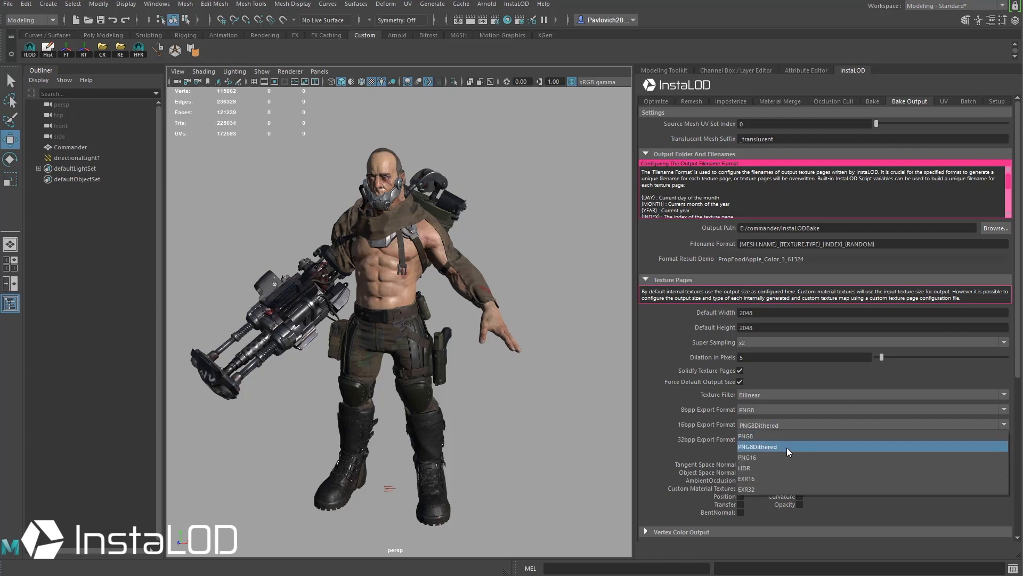
left_click(746, 456)
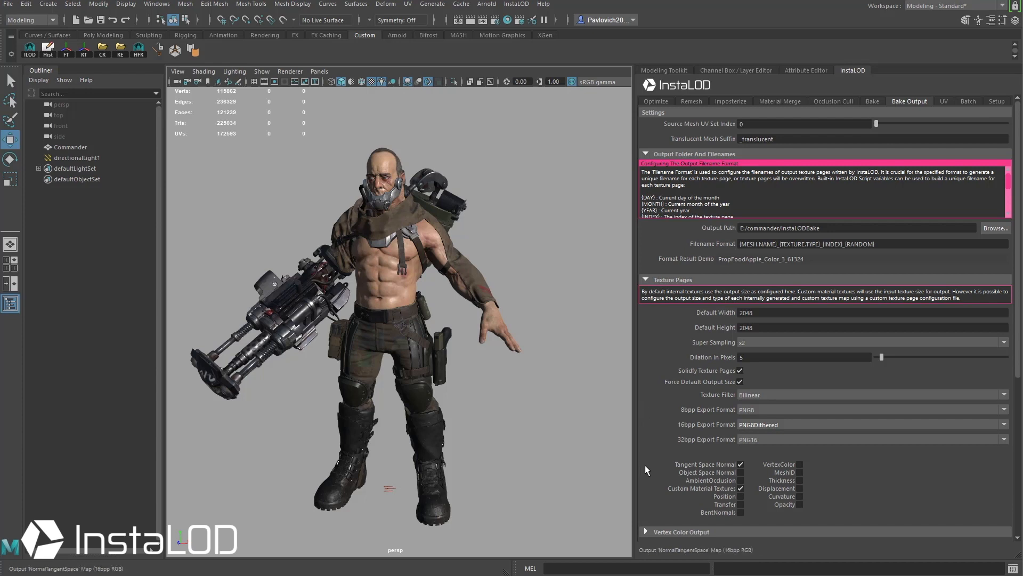
mouse_move(723, 496)
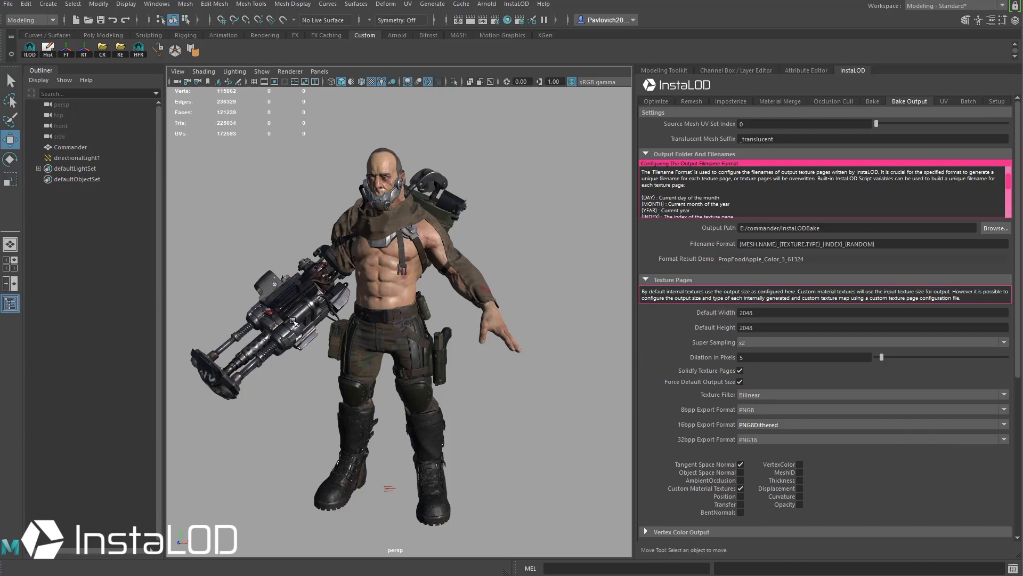
mouse_move(503, 223)
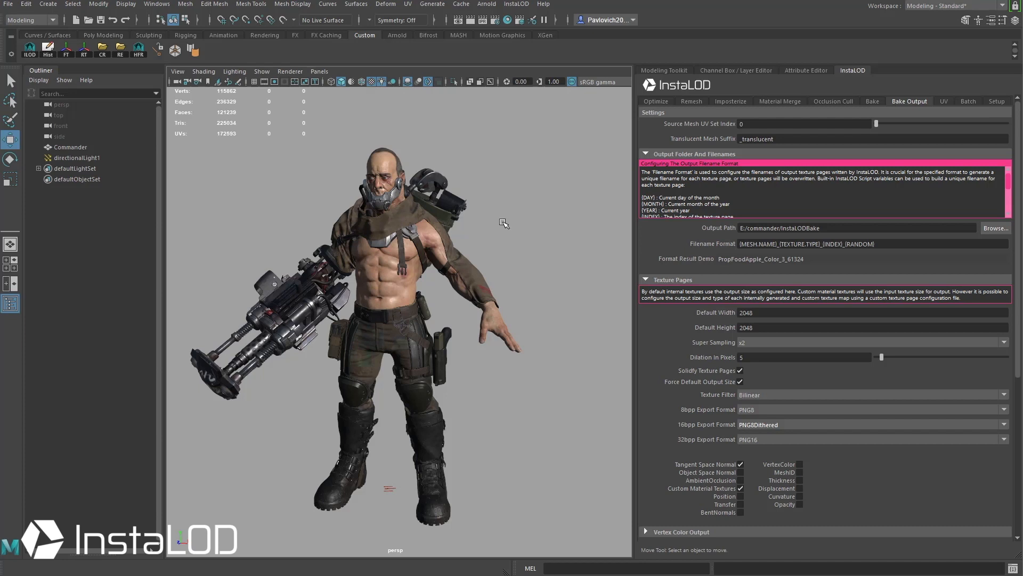
mouse_move(268, 168)
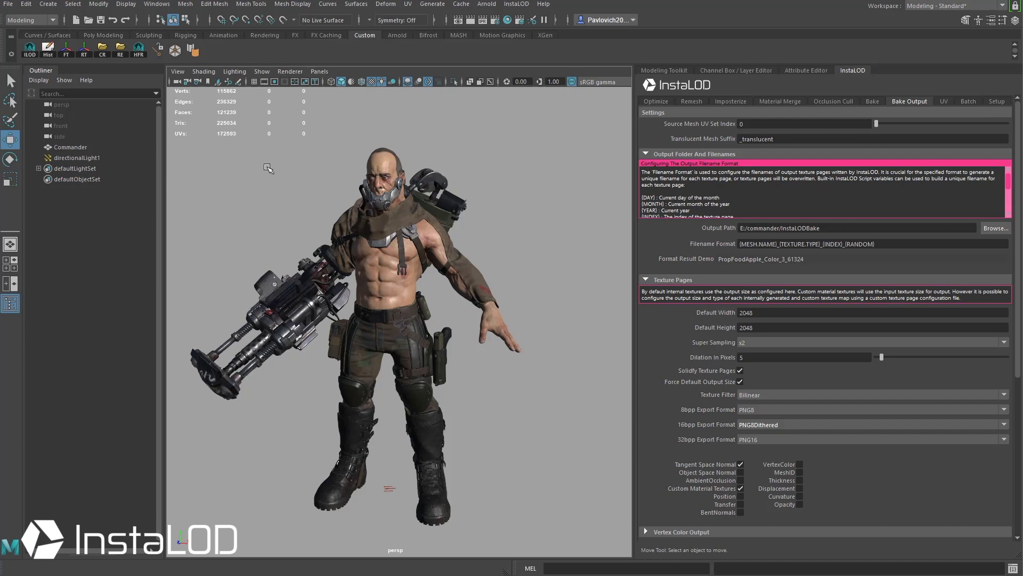
mouse_move(563, 514)
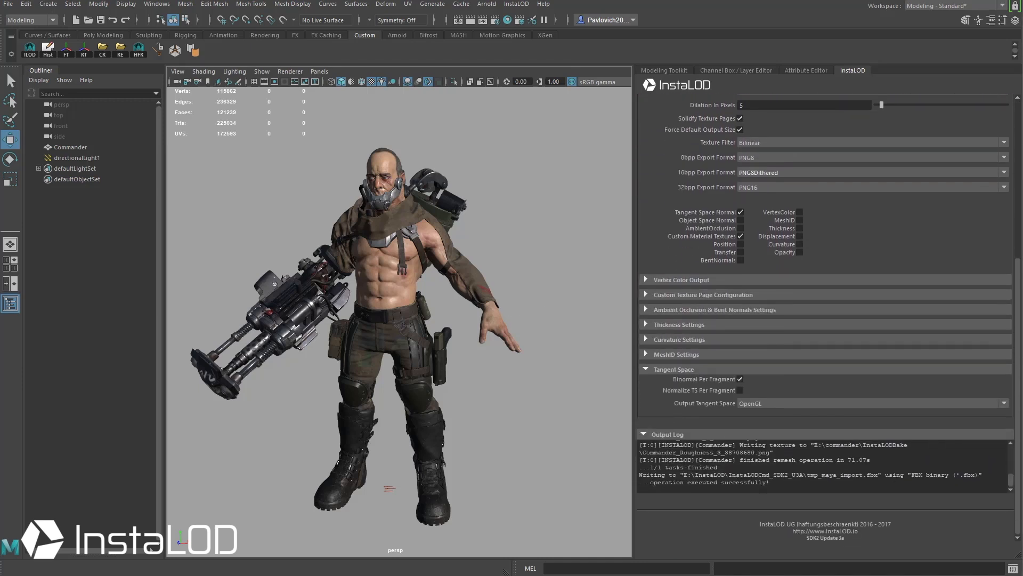
Keep tangent space output on OpenGL with binormal per fragment, then return to Remesh settings
left_click(872, 402)
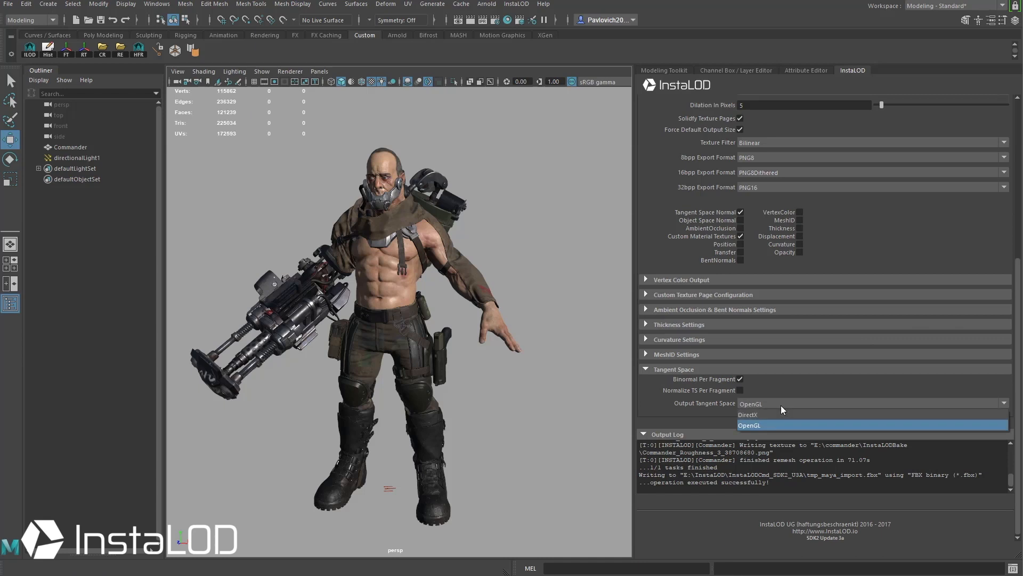
left_click(750, 425)
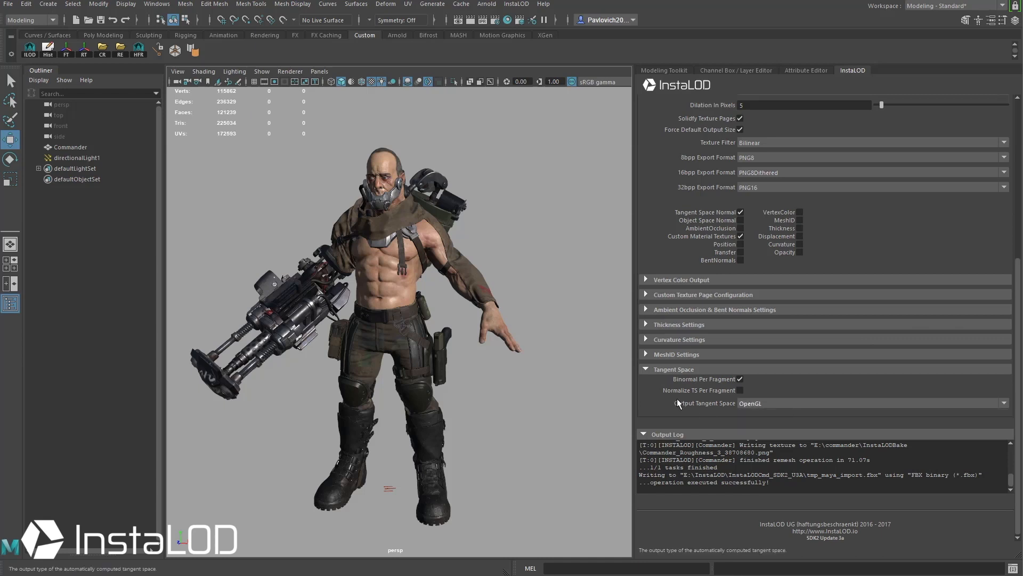
mouse_move(678, 391)
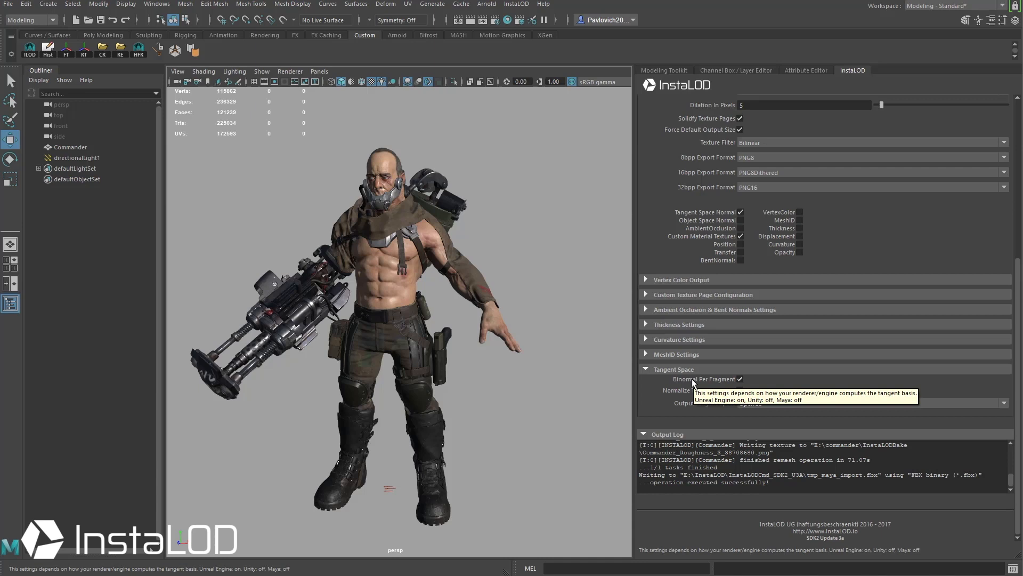
mouse_move(690, 390)
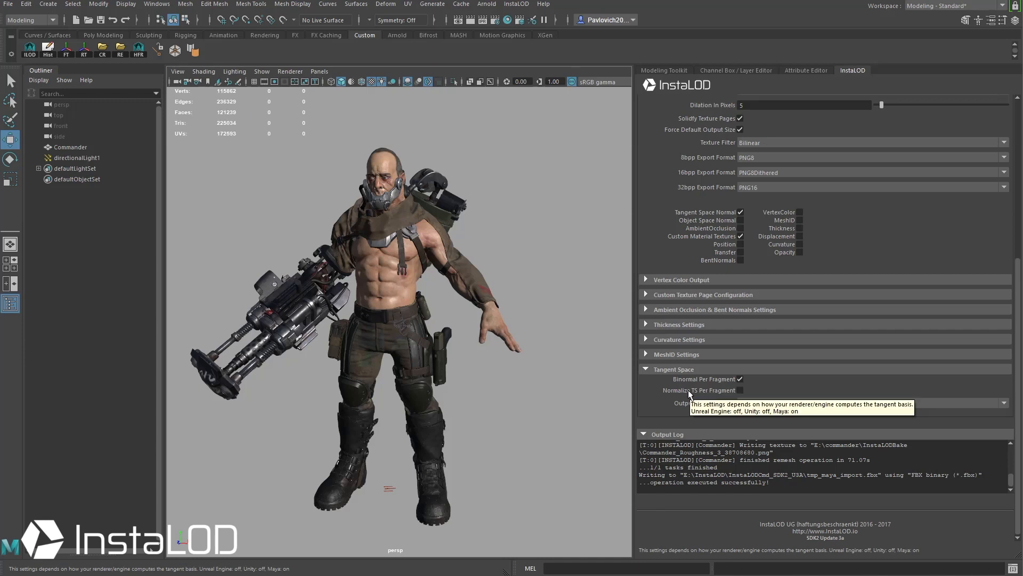
left_click(691, 101)
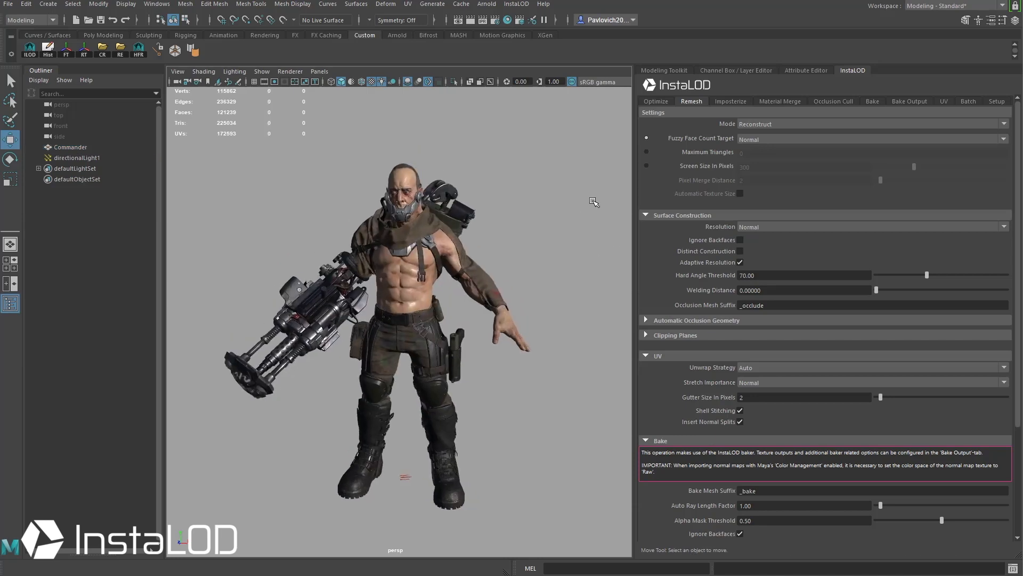
Remesh the selected Commander mesh into a low-poly LOD copy beside the original
left_click(70, 147)
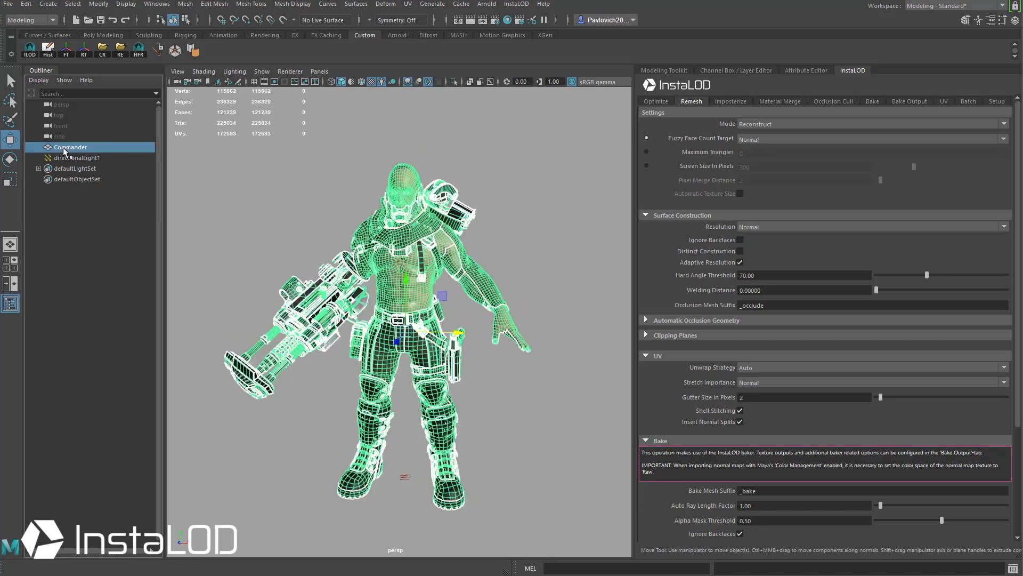
mouse_move(70, 147)
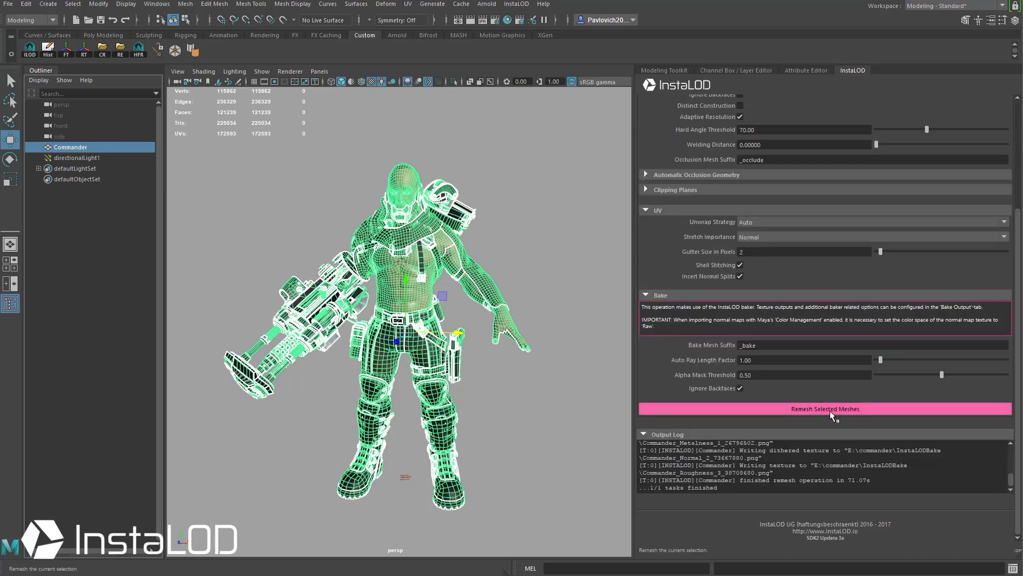
left_click(824, 408)
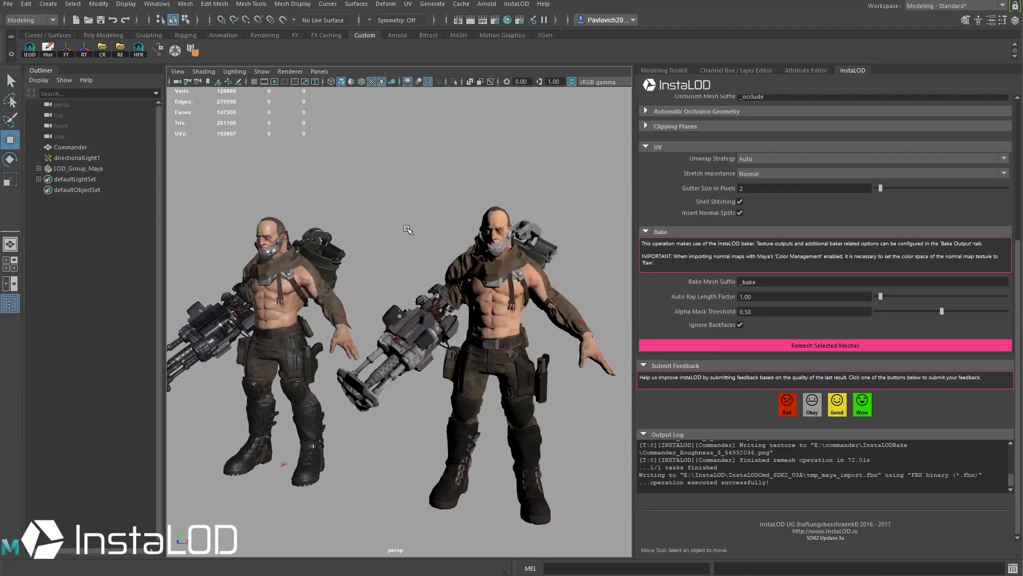
Select the low-poly copy, showing about 26,000 triangles versus the original's 251,100
left_click(79, 168)
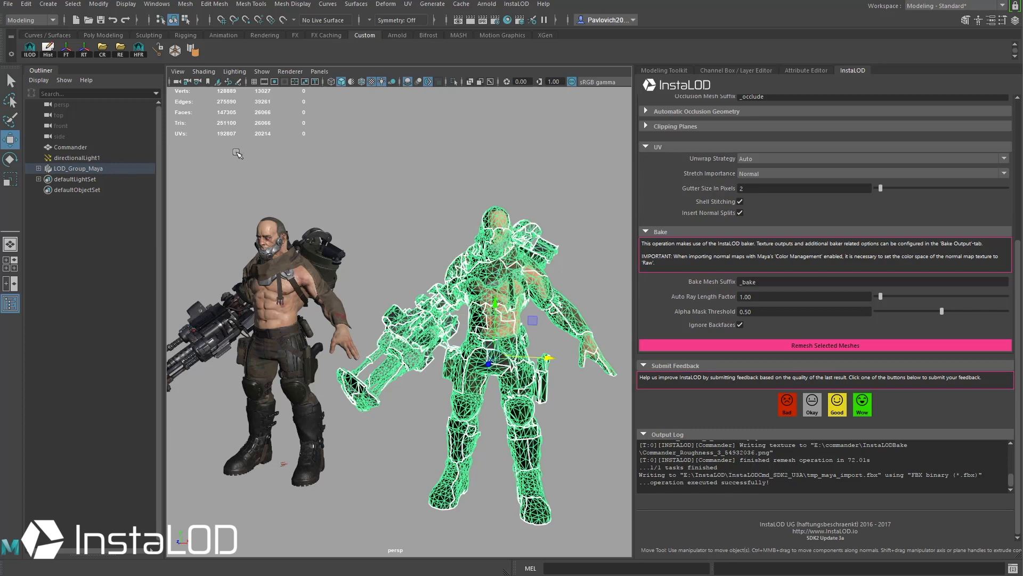
mouse_move(262, 135)
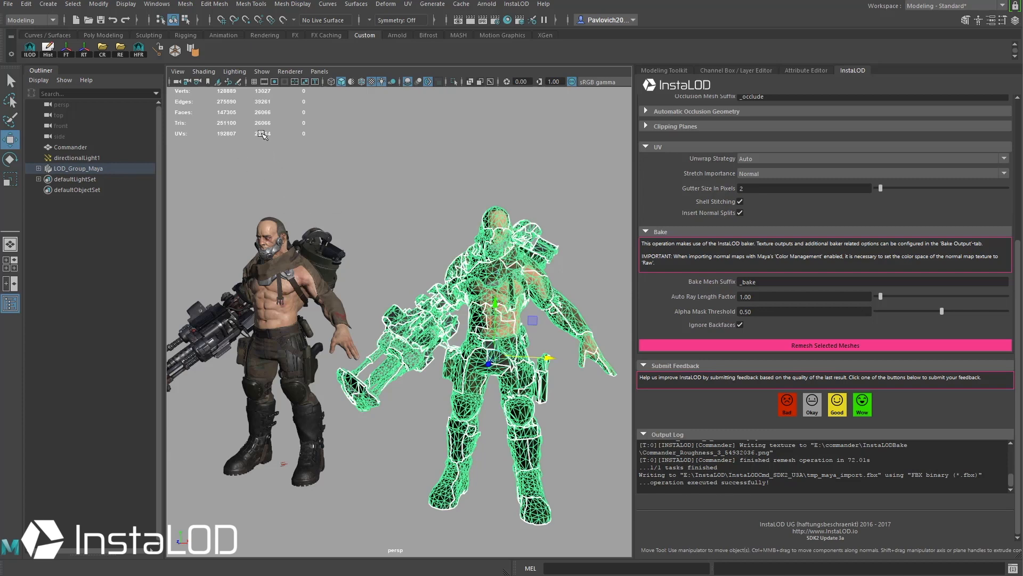
mouse_move(435, 265)
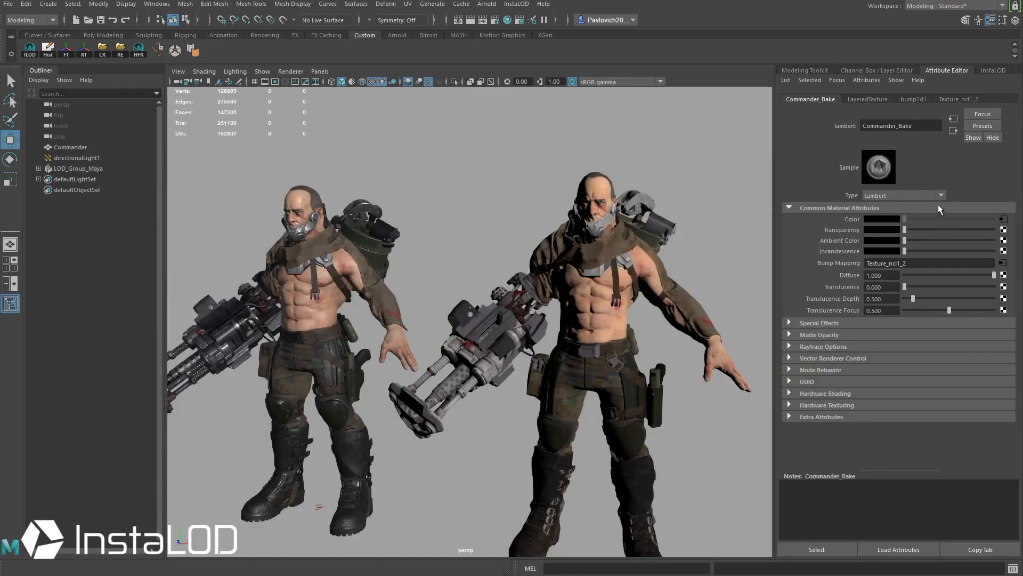
Change the Commander_Bake material type to Stingray PBS
left_click(941, 194)
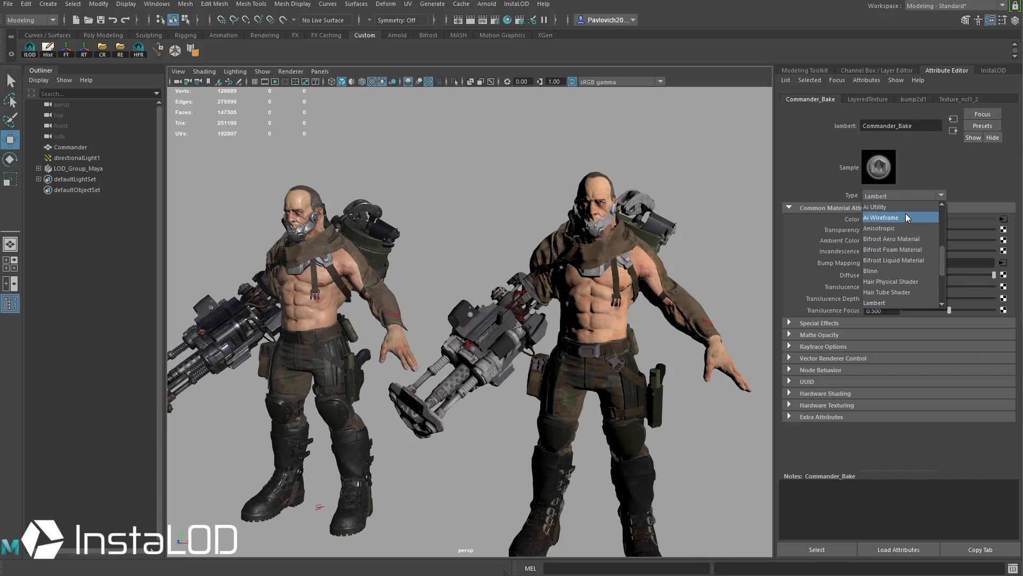
scroll("down", 3)
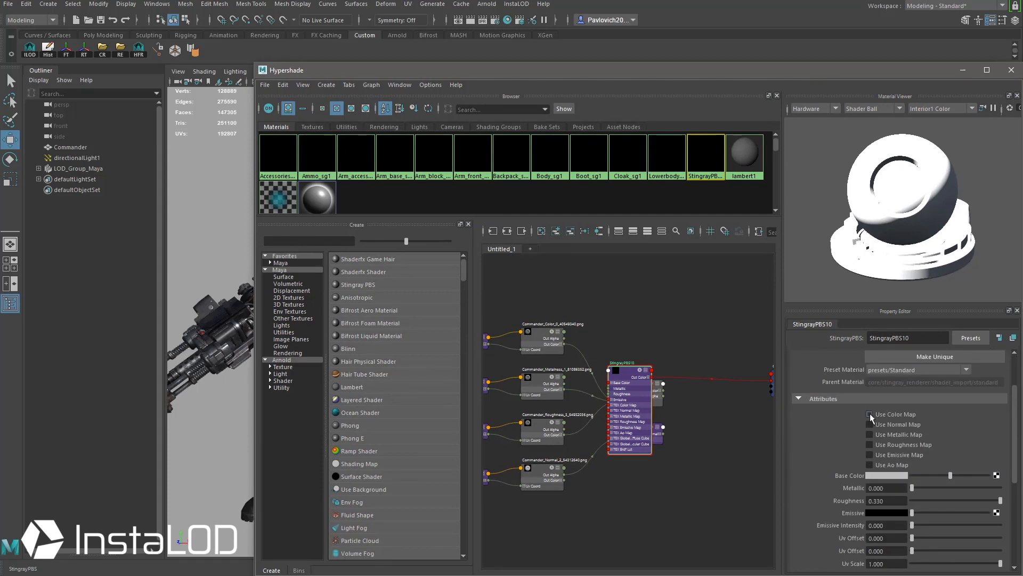
Enable the color map, load the baked Commander_Color texture, and browse for the normal map
left_click(870, 414)
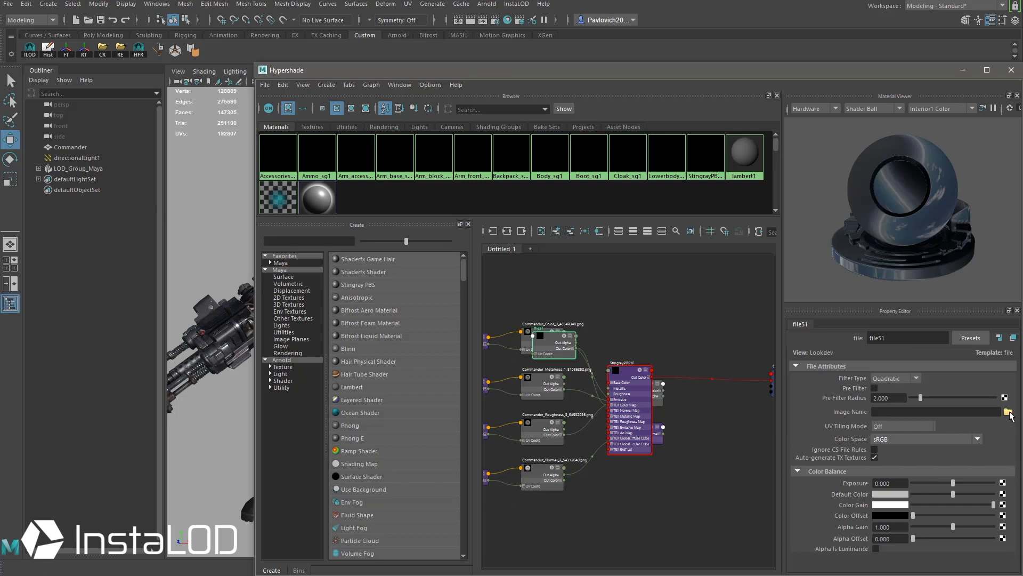
left_click(1010, 411)
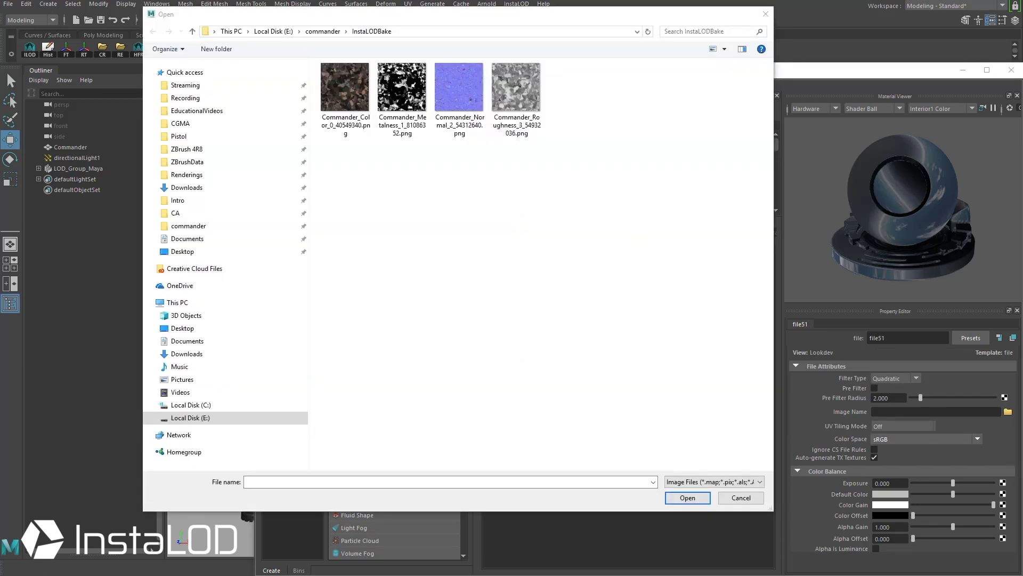
left_click(345, 87)
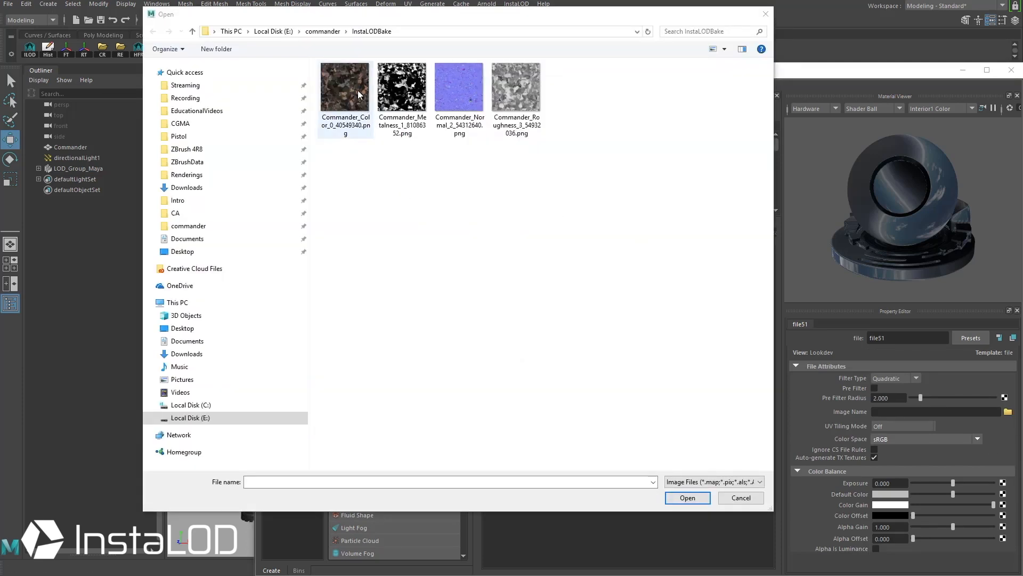
left_click(687, 498)
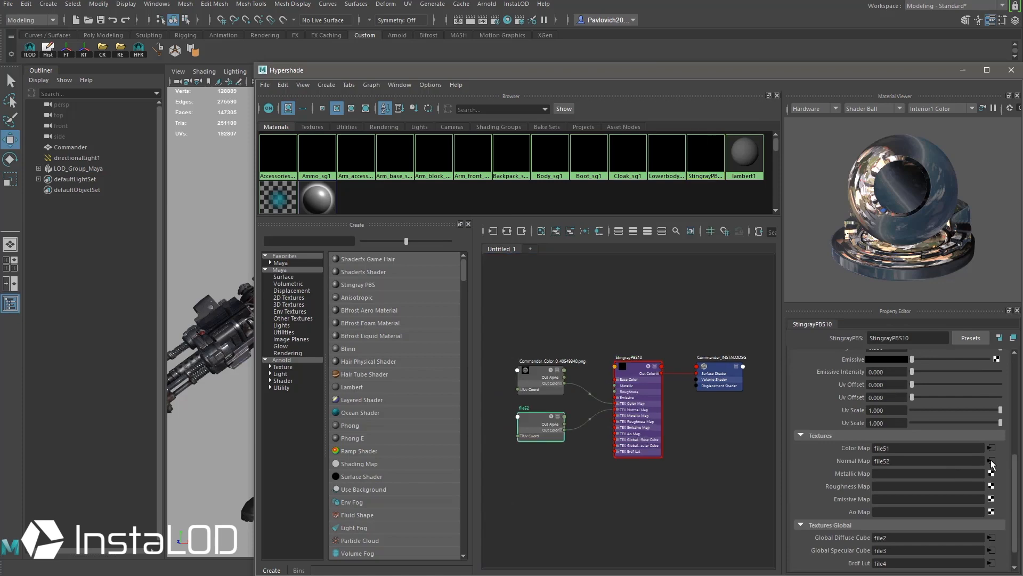
left_click(990, 460)
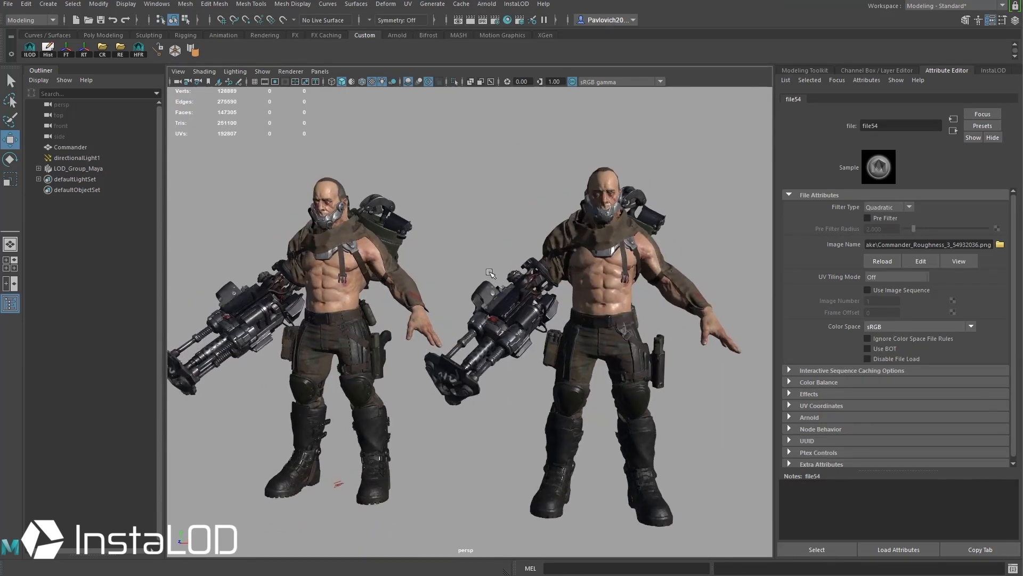
Select the remeshed Commander copy in the outliner to view its UVs
left_click(70, 147)
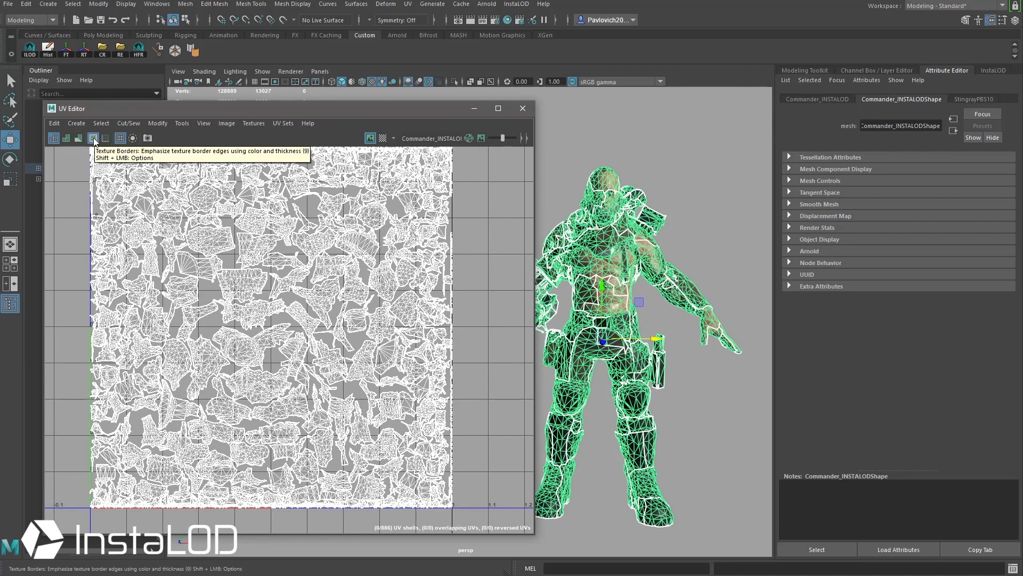
Close the UV Editor to return to the viewport showing the textured copy
left_click(522, 108)
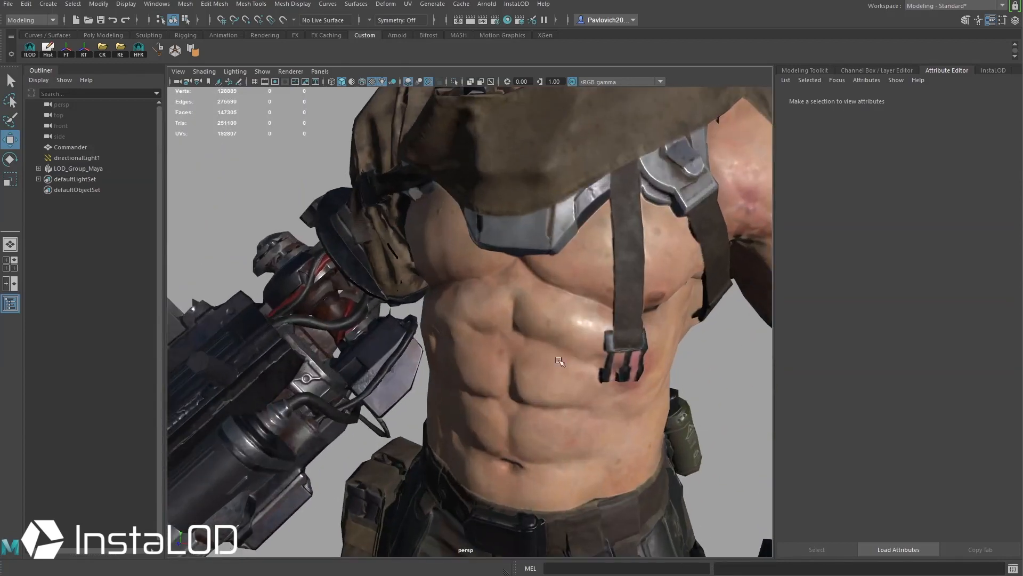
mouse_move(591, 379)
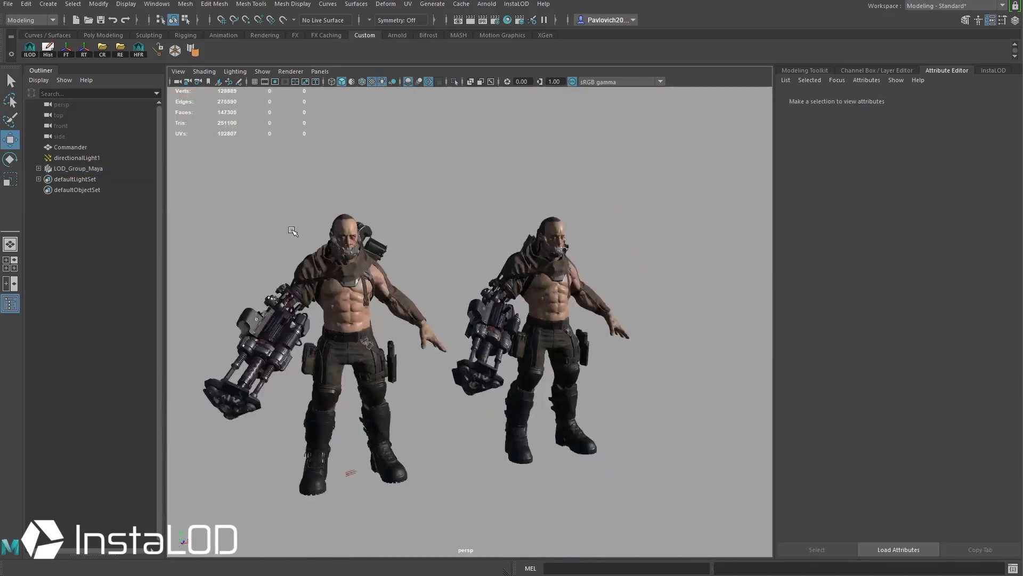
left_click(70, 147)
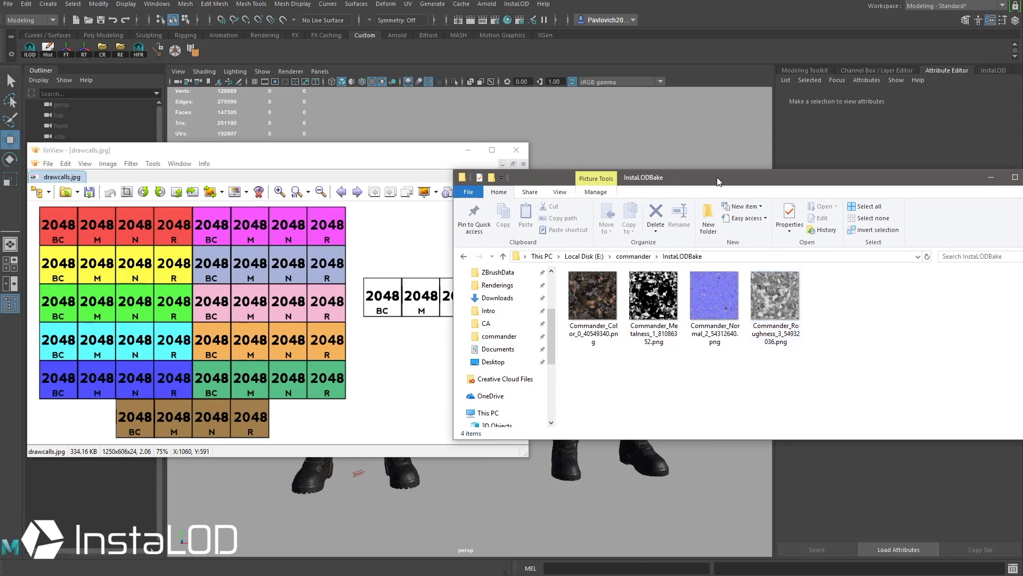
mouse_move(442, 307)
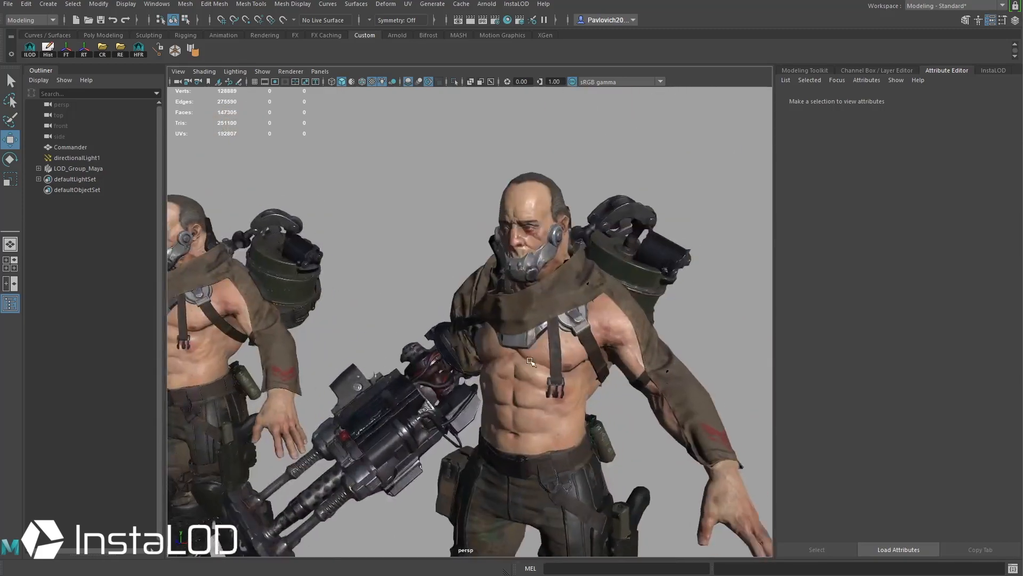
Orbit to the characters' backs and select directionalLight1 in the outliner
left_click_drag(532, 362, 519, 315)
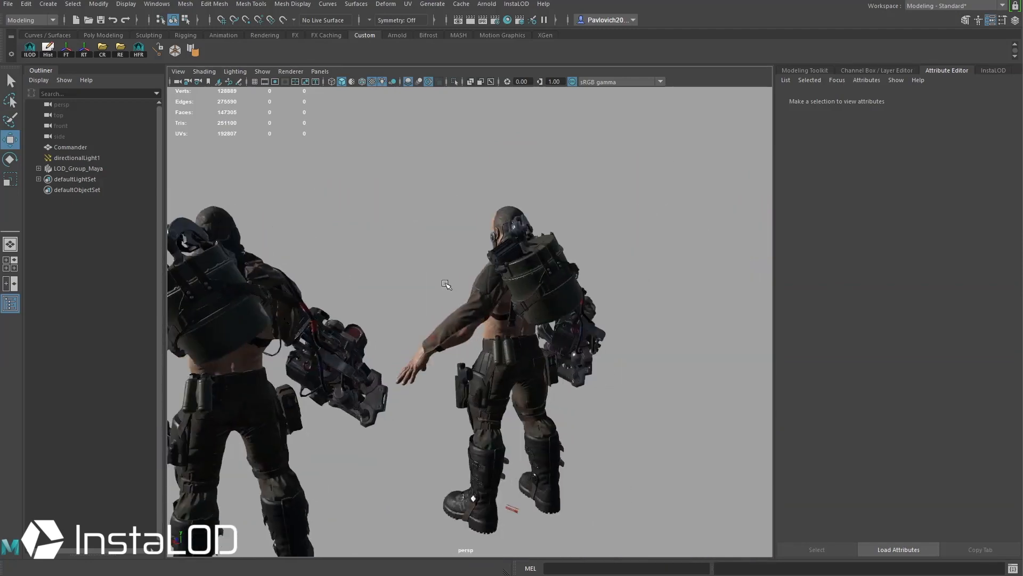
left_click(78, 157)
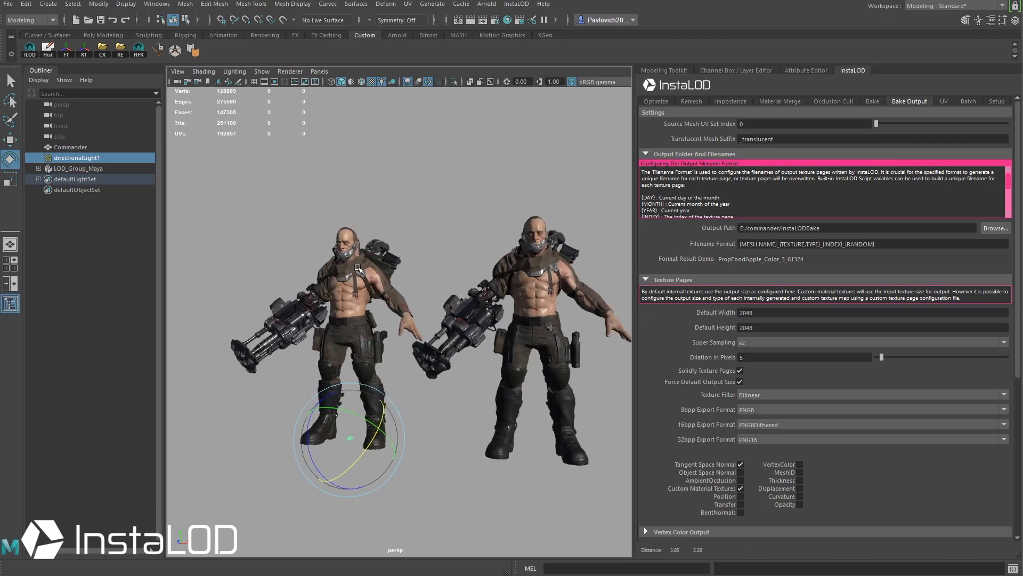
Rotate the light to reshade the characters, then select the 26,066-triangle copy
left_click_drag(358, 268, 379, 300)
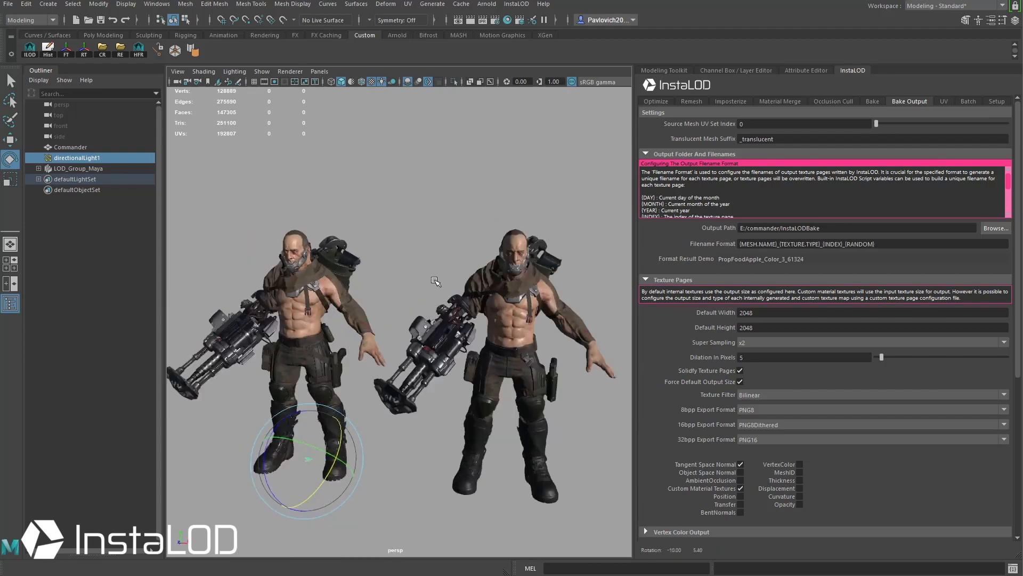
left_click(84, 168)
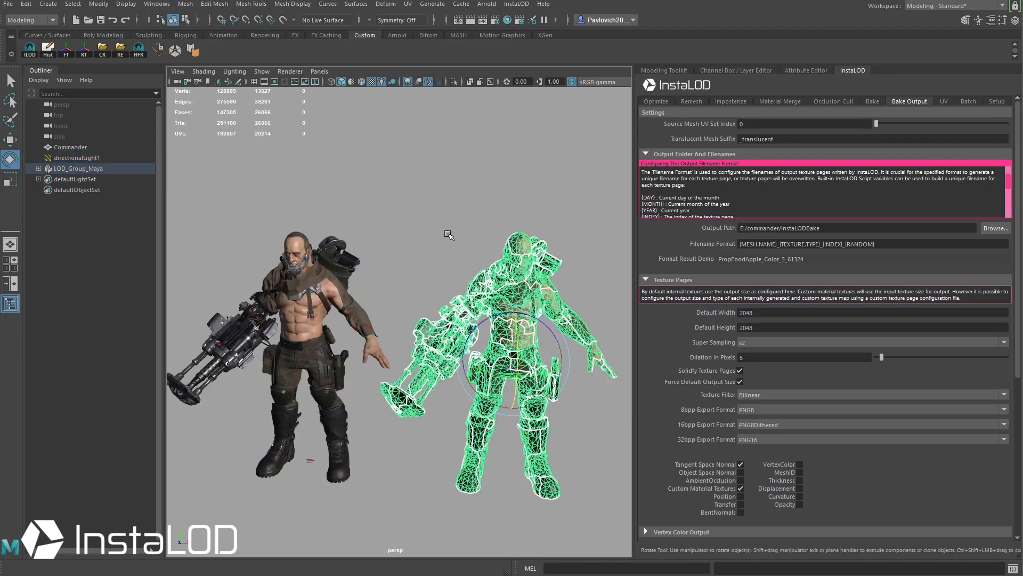